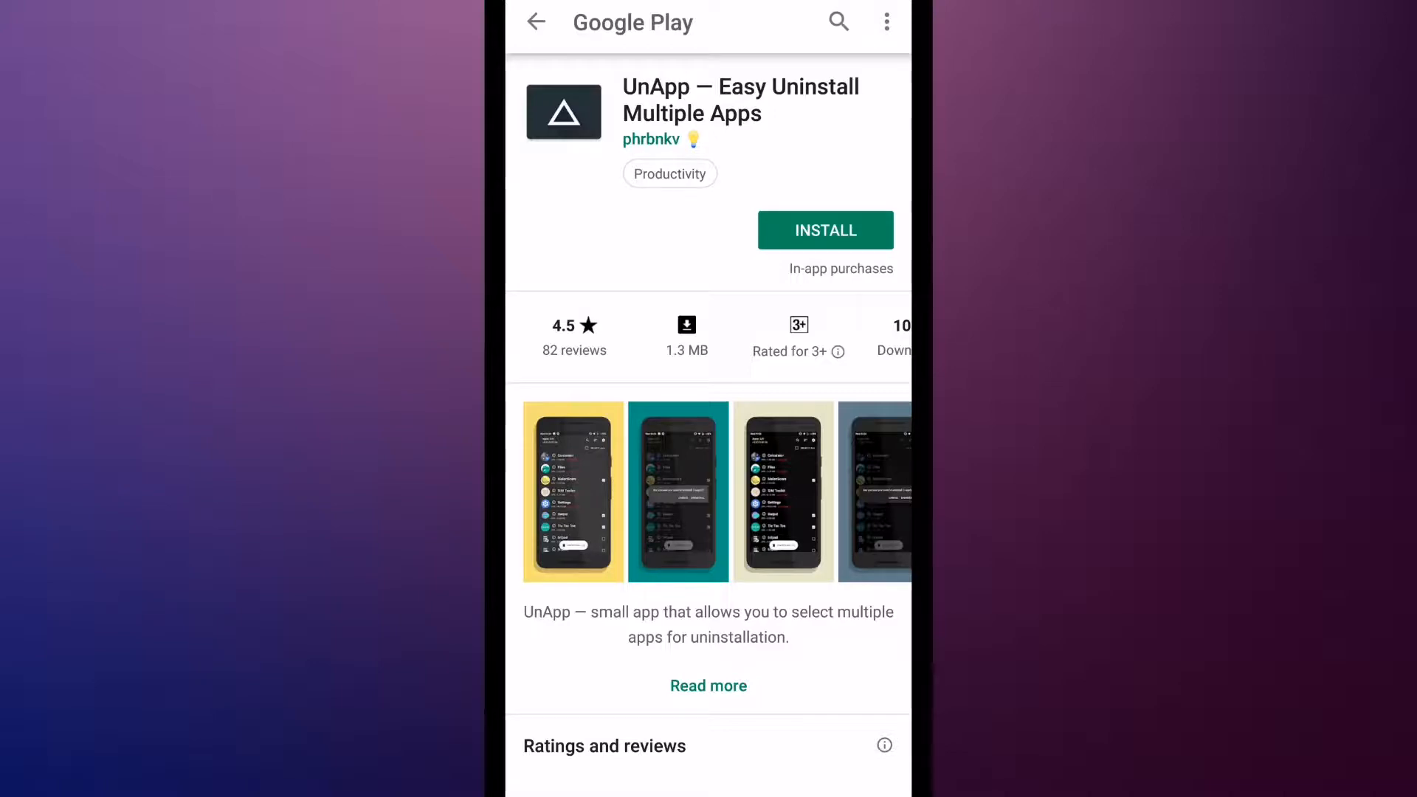
- Install UnApp from its Play Store page and launch it to the installed-apps list
left_click(823, 230)
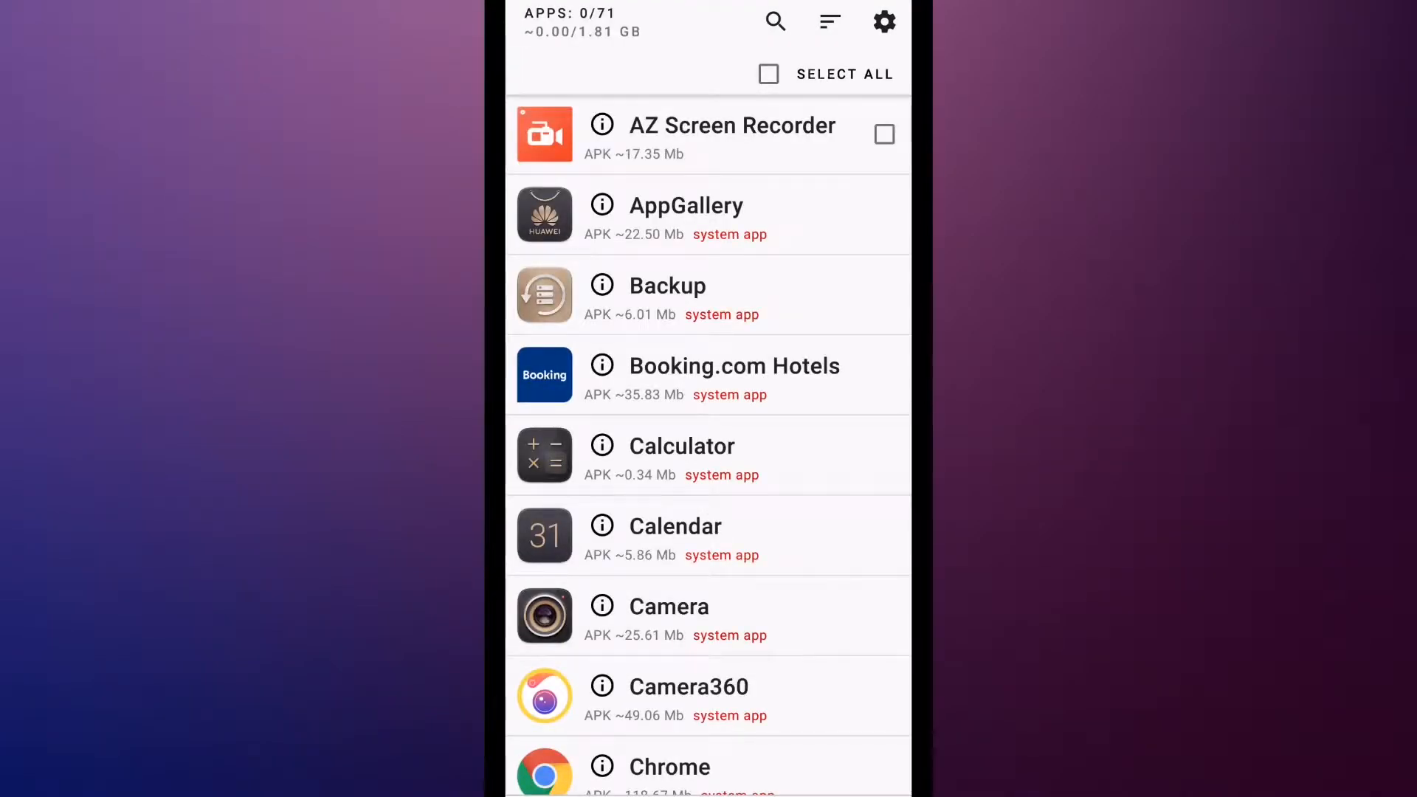
- Toggle Select All off again, browse down the list and tick FlightPH for uninstalling
left_click(769, 74)
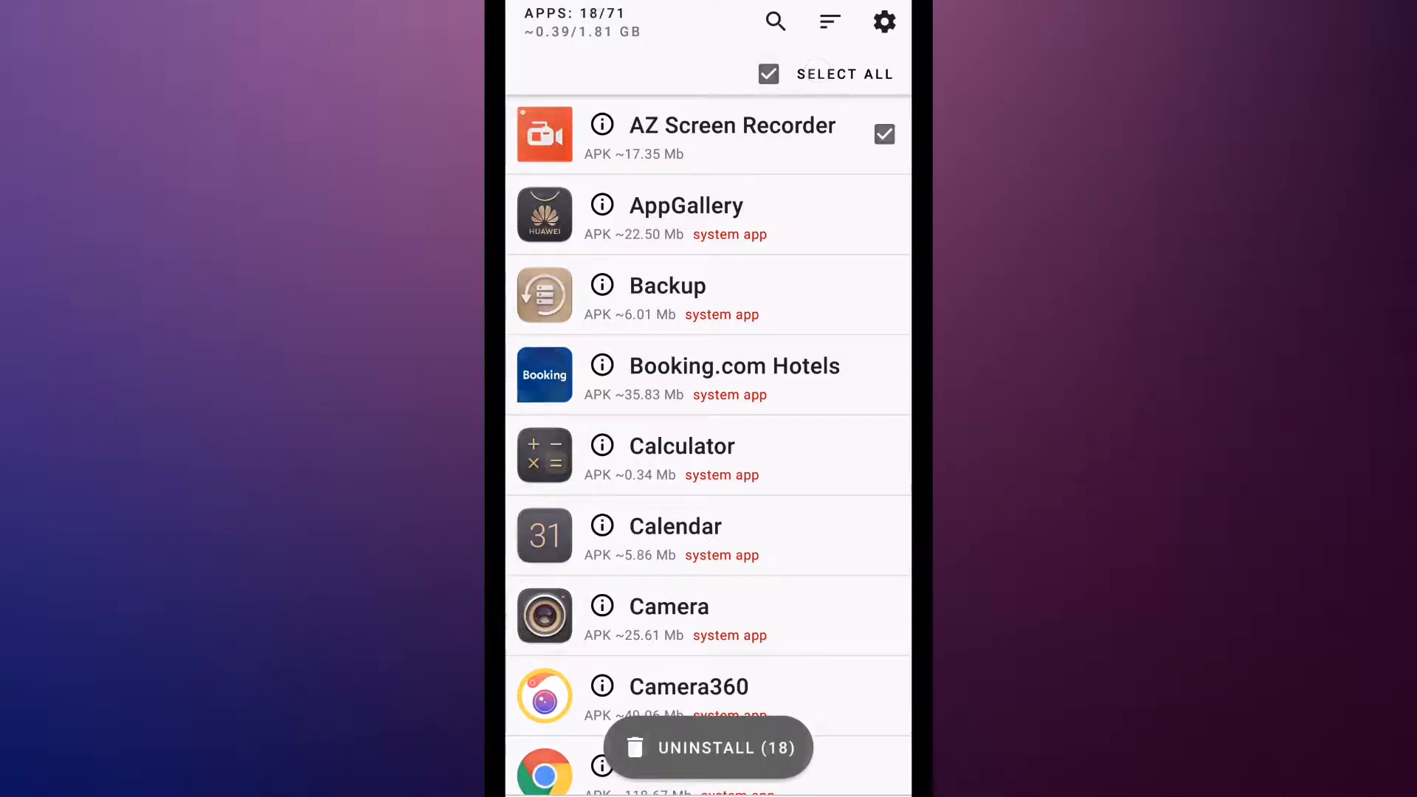
scroll("up", 3)
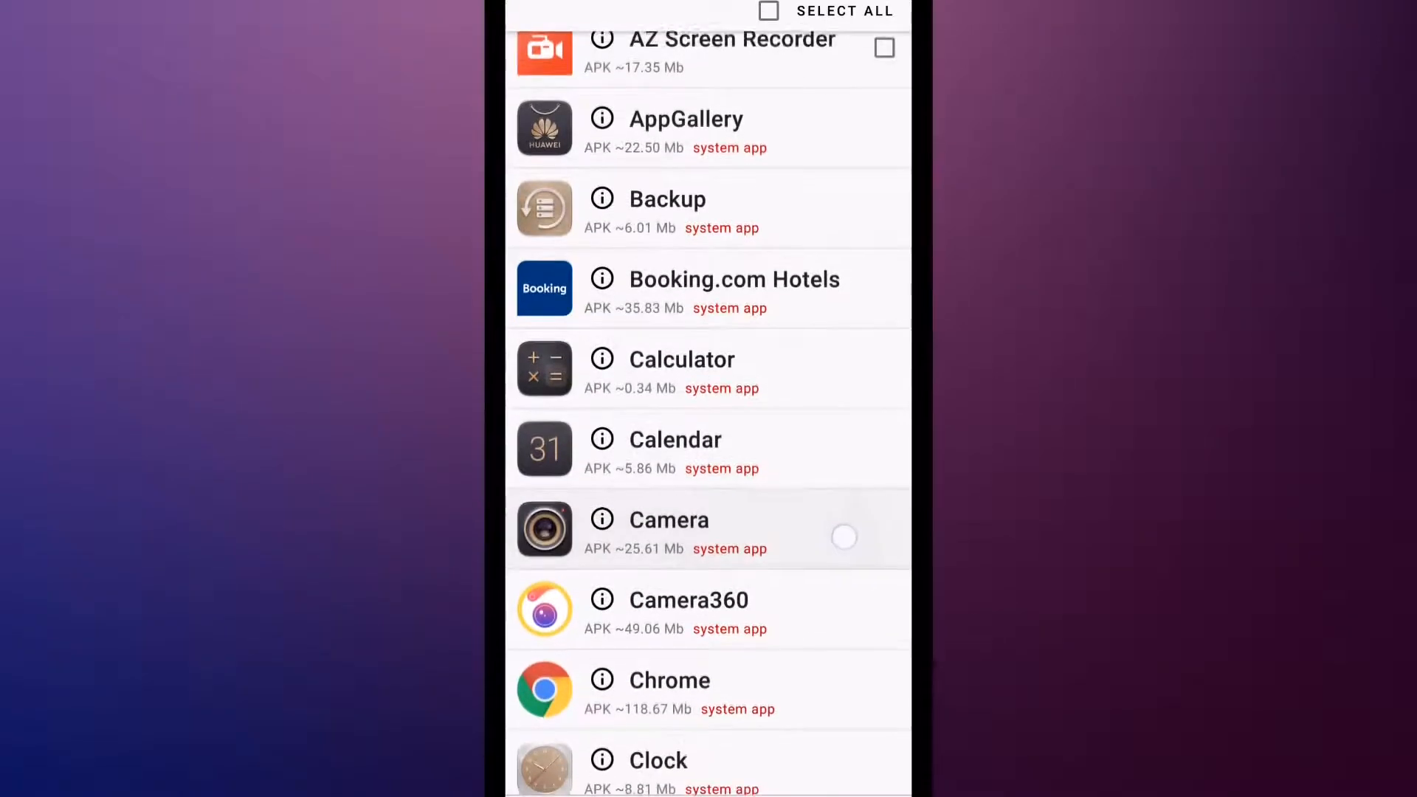
scroll("up", 3)
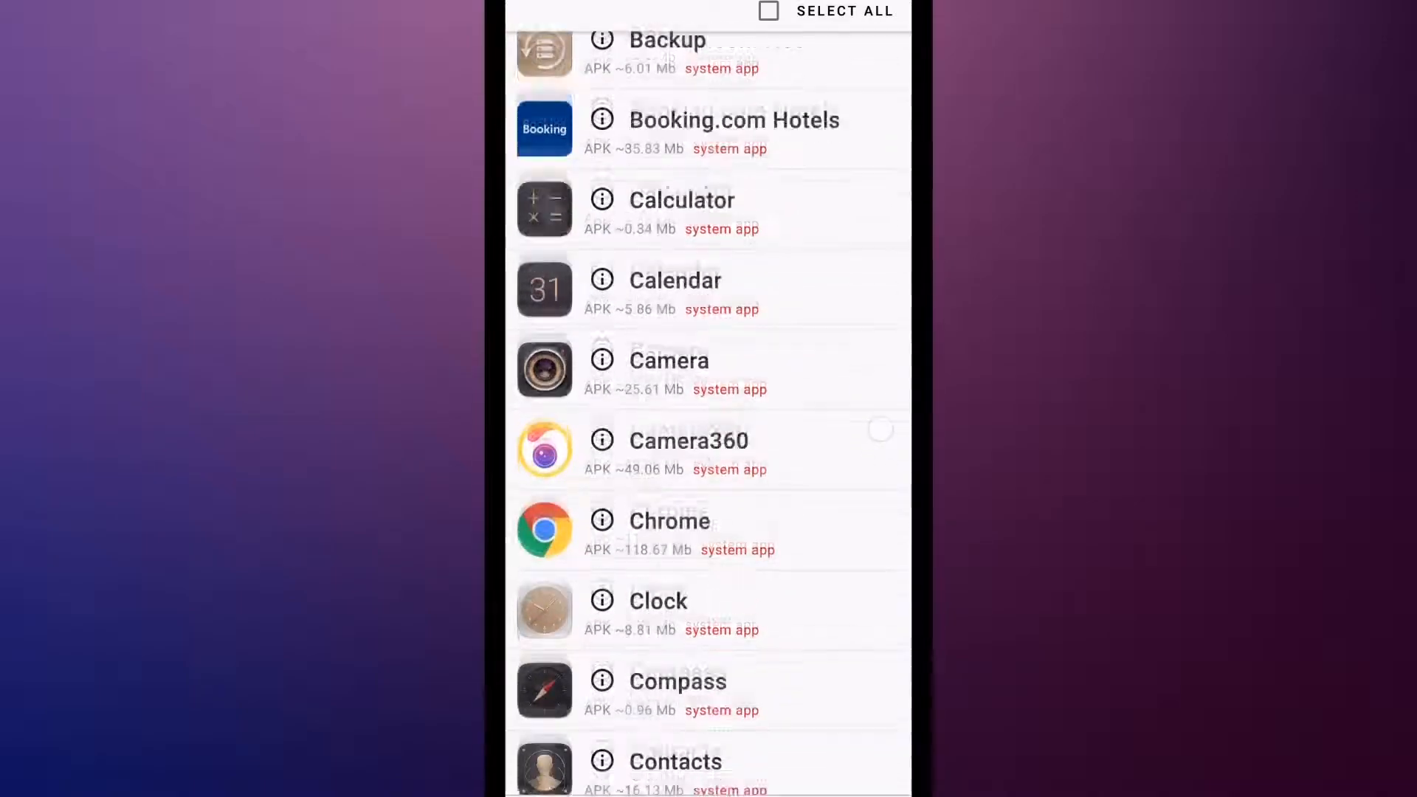
scroll("up", 3)
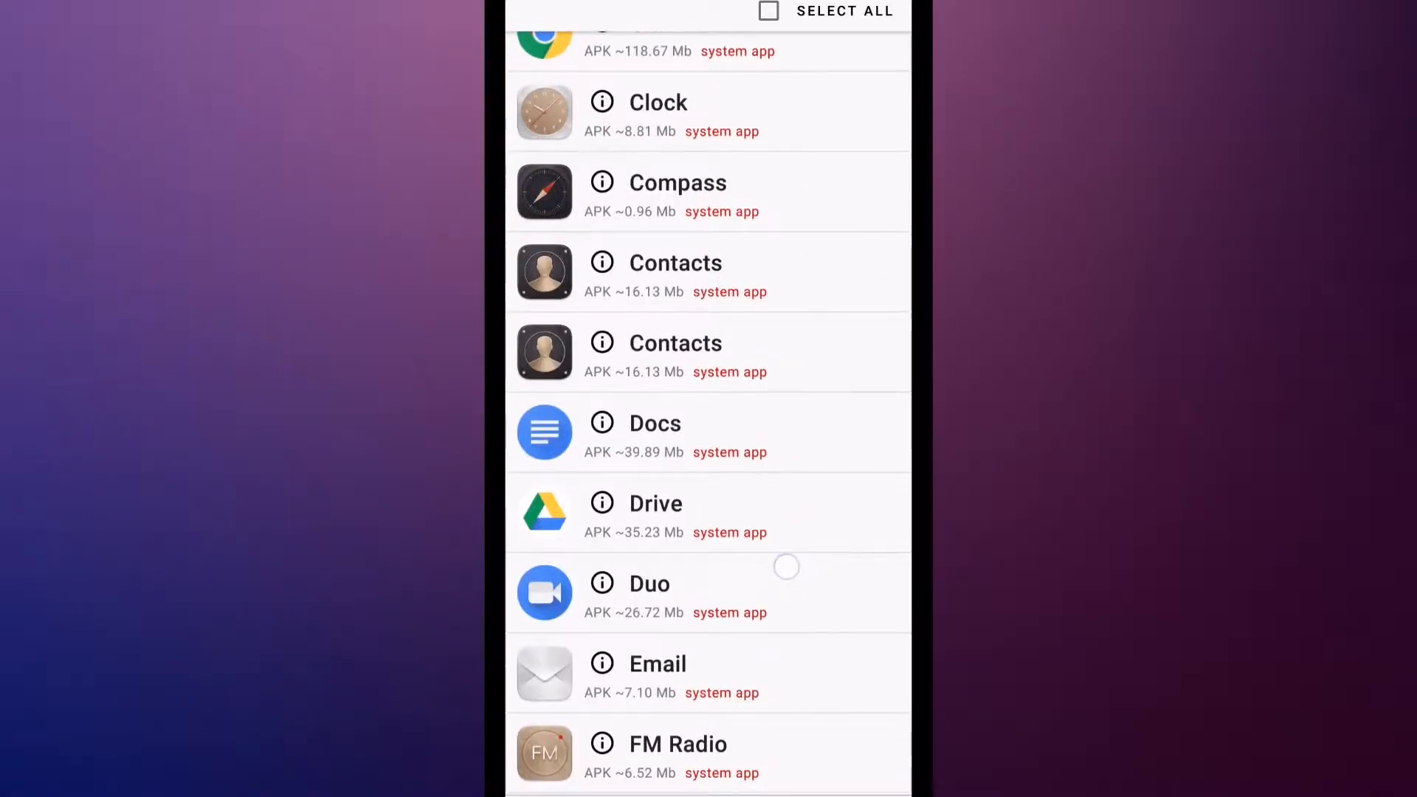
scroll("down", 3)
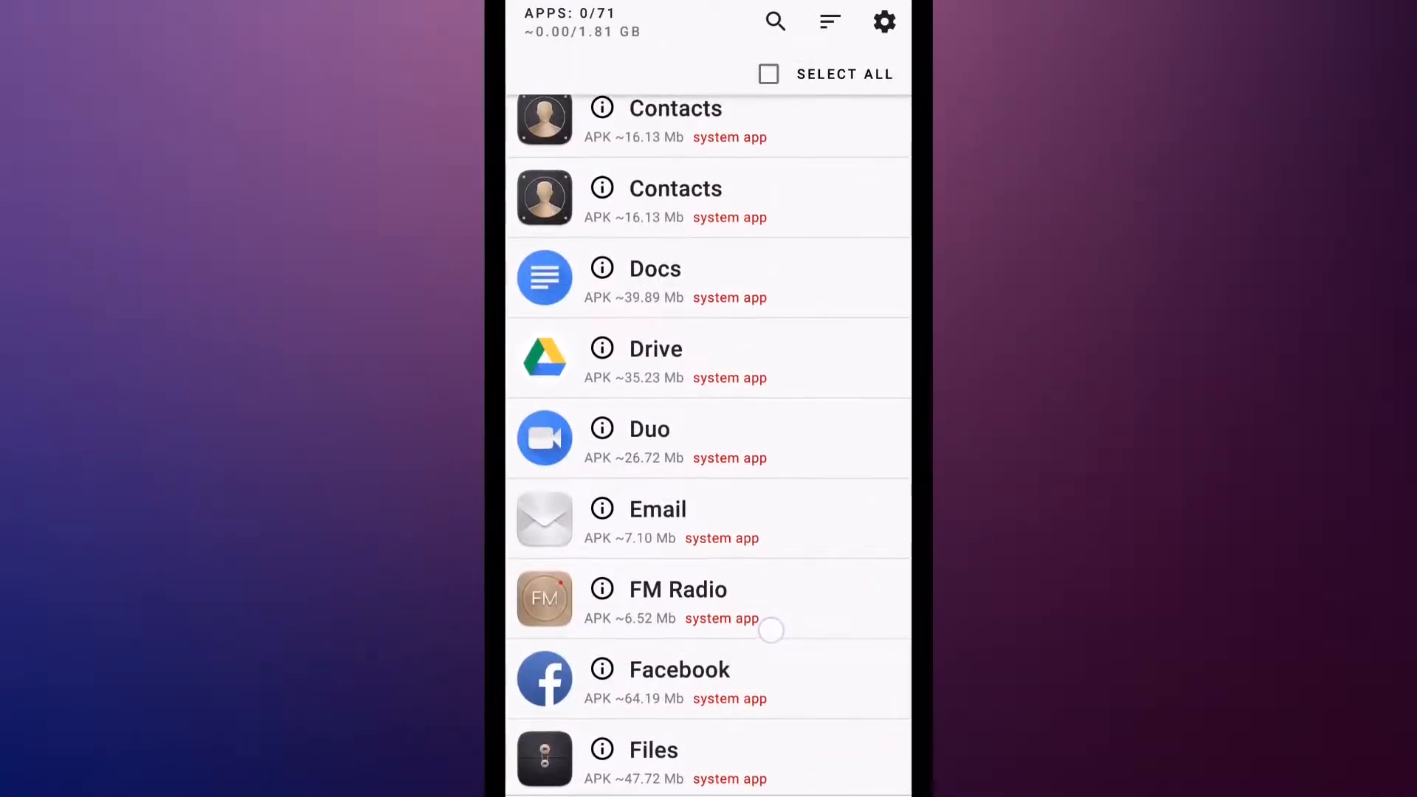
scroll("up", 3)
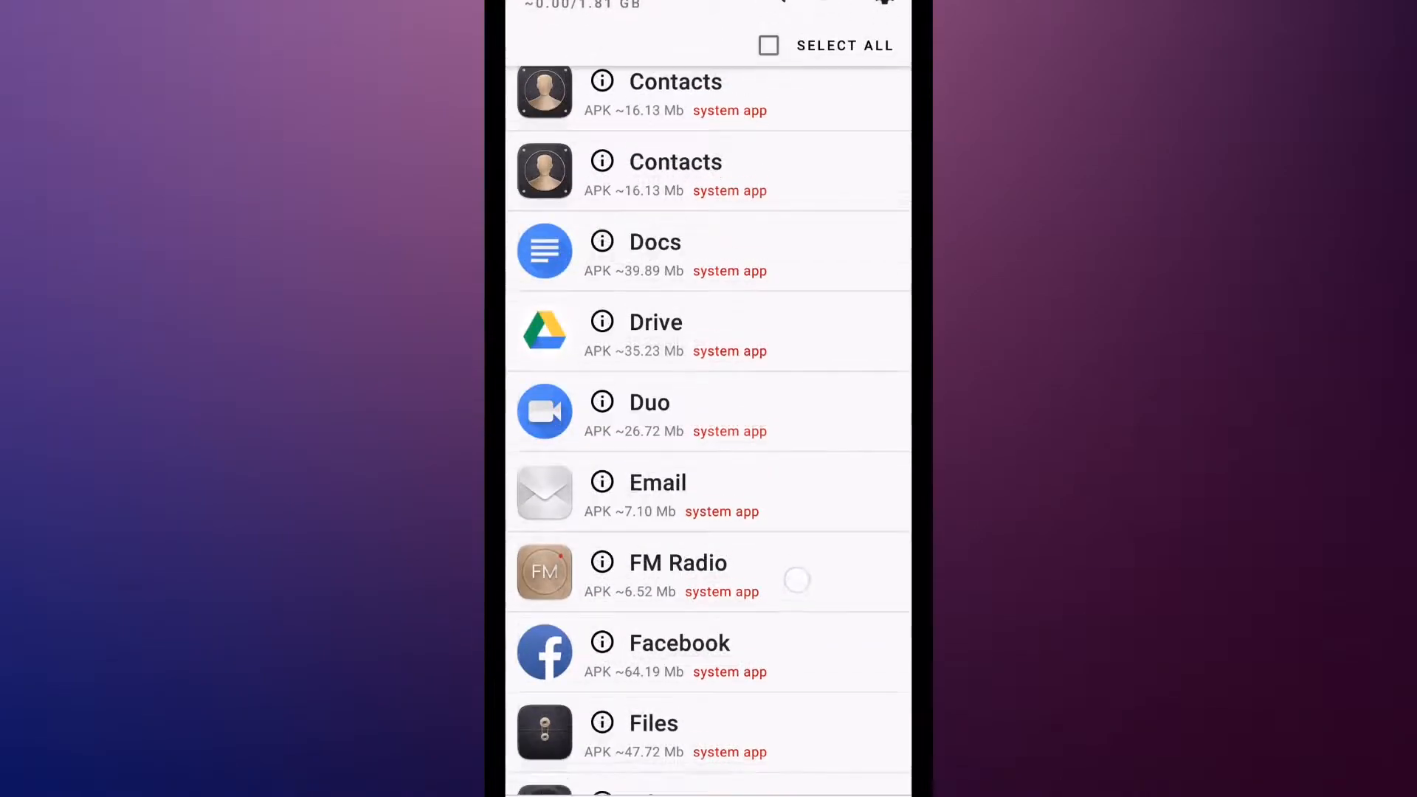
scroll("down", 3)
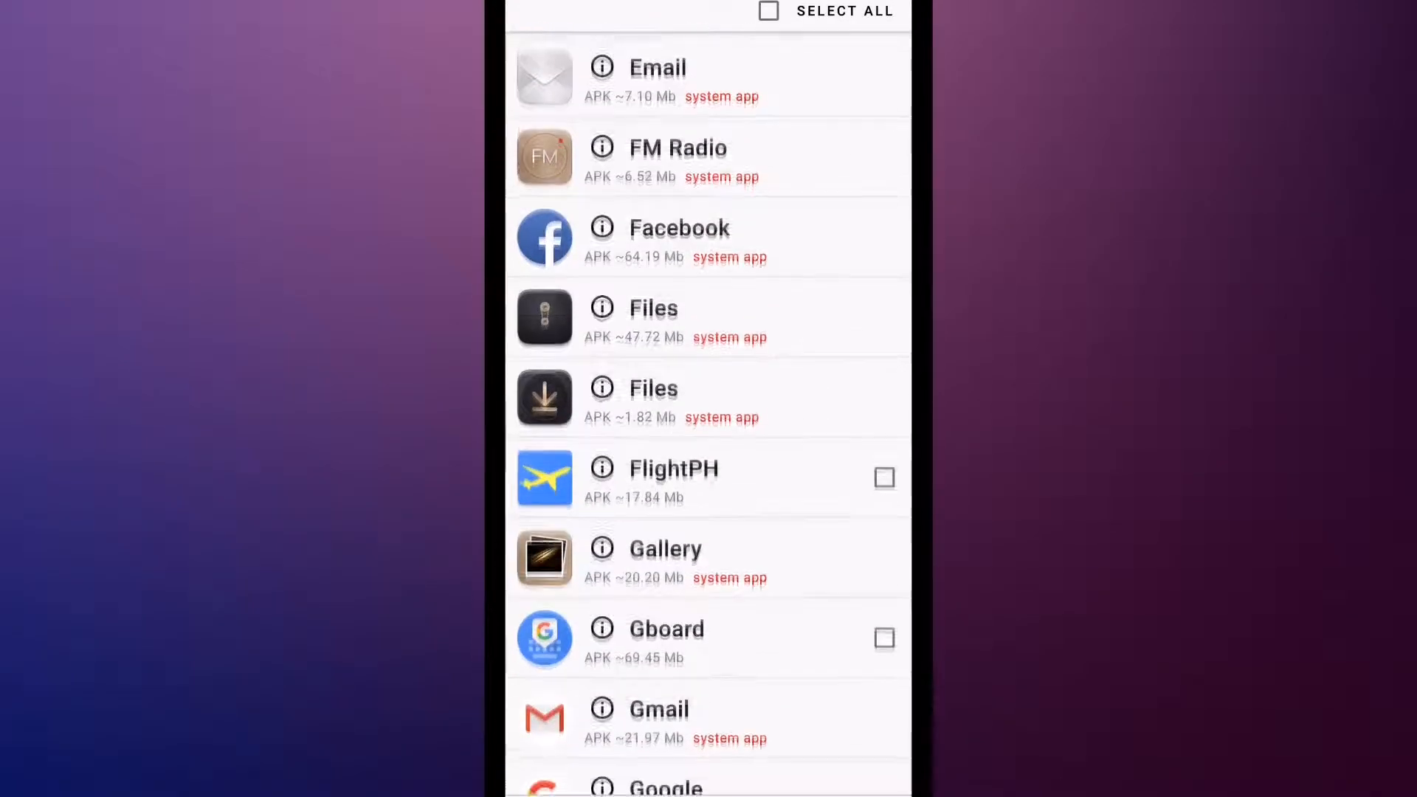
left_click(884, 478)
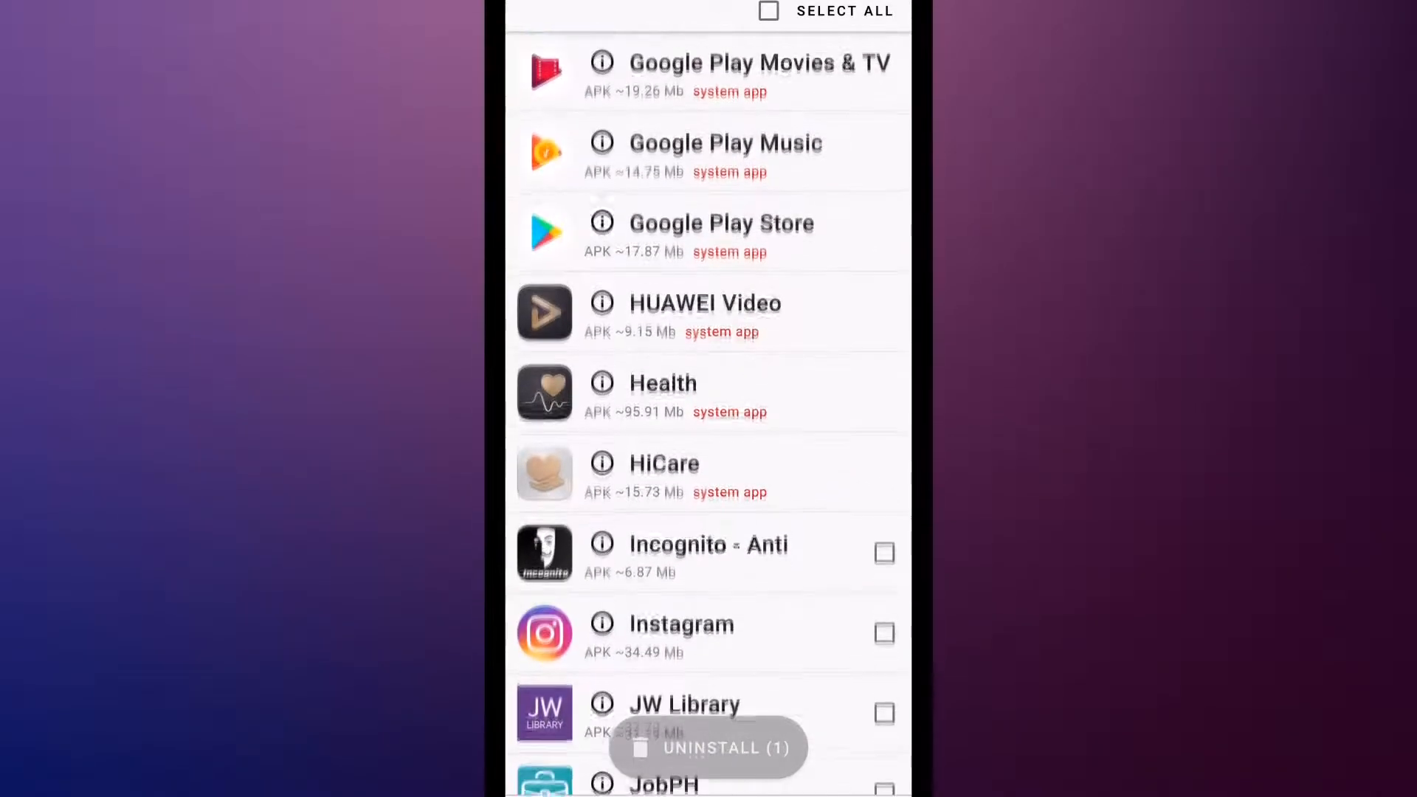
- Tick JobPH and Mazes & More so the floating button reads Uninstall (3)
scroll("up", 3)
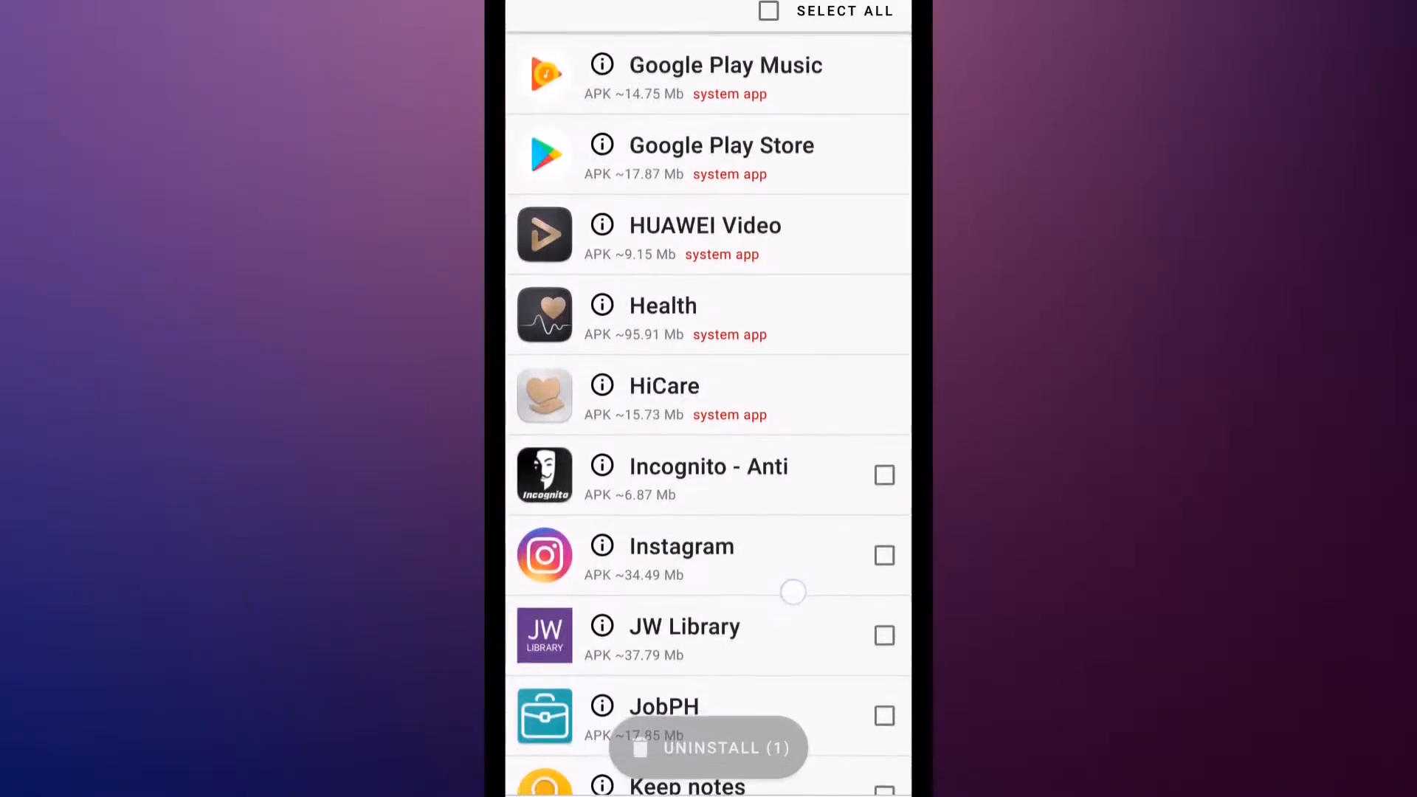
scroll("down", 3)
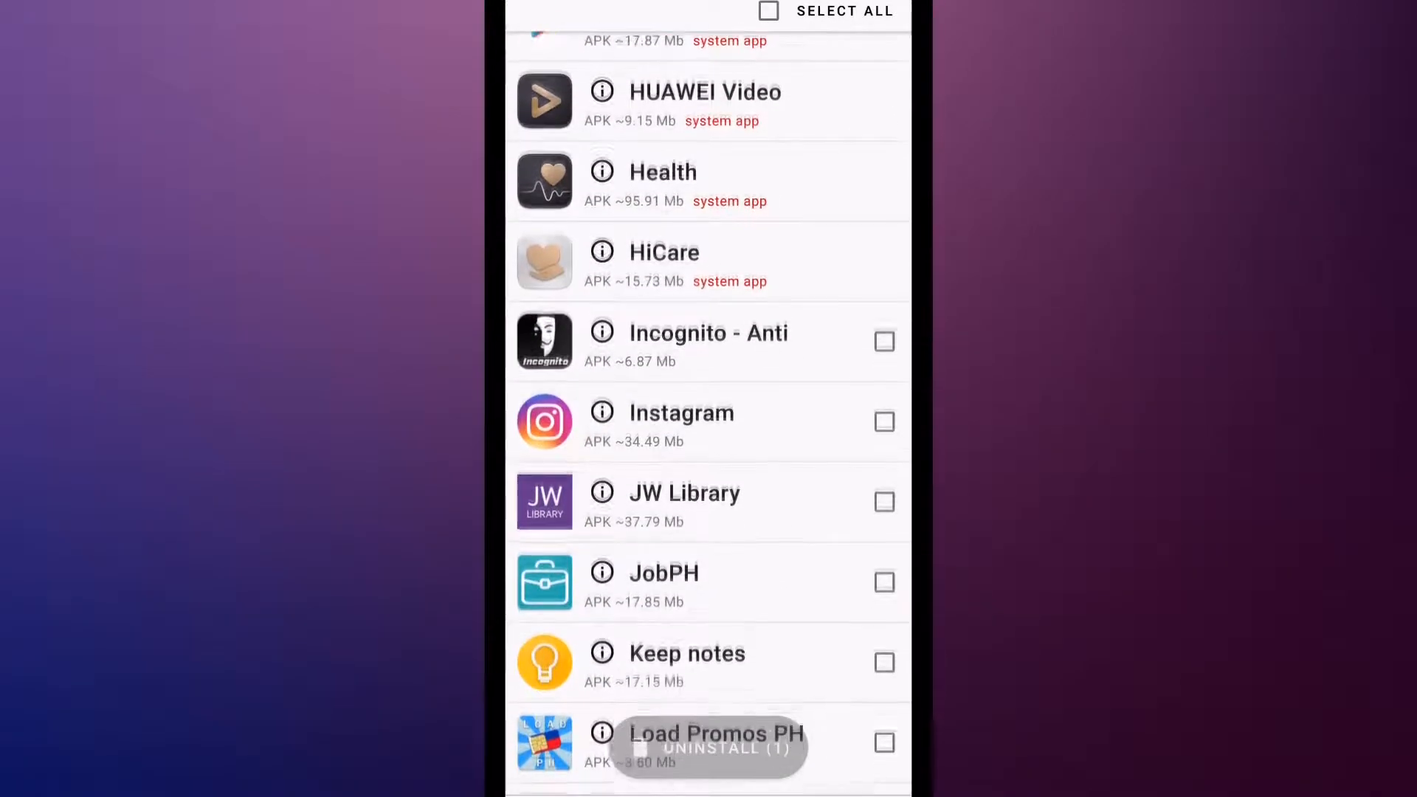
scroll("up", 3)
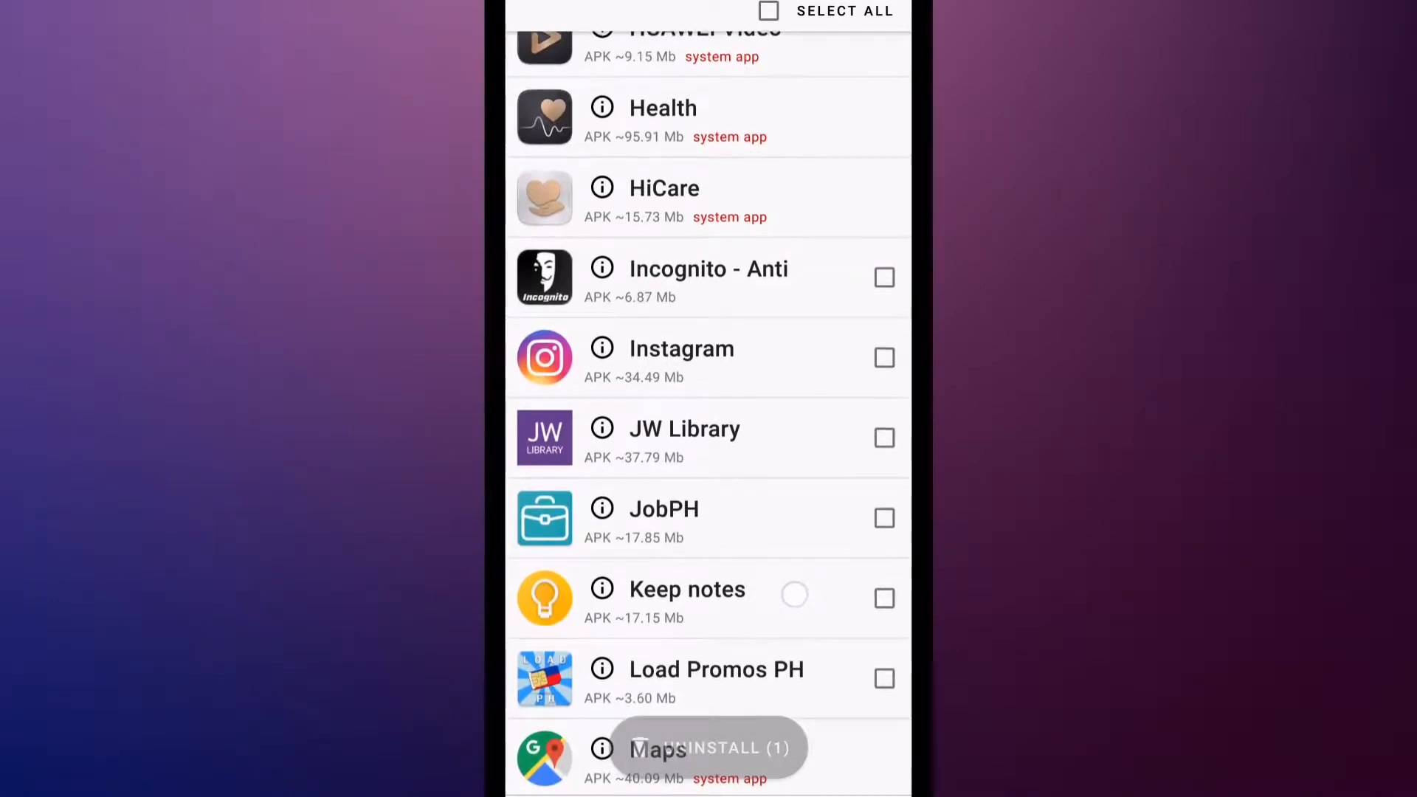
scroll("up", 3)
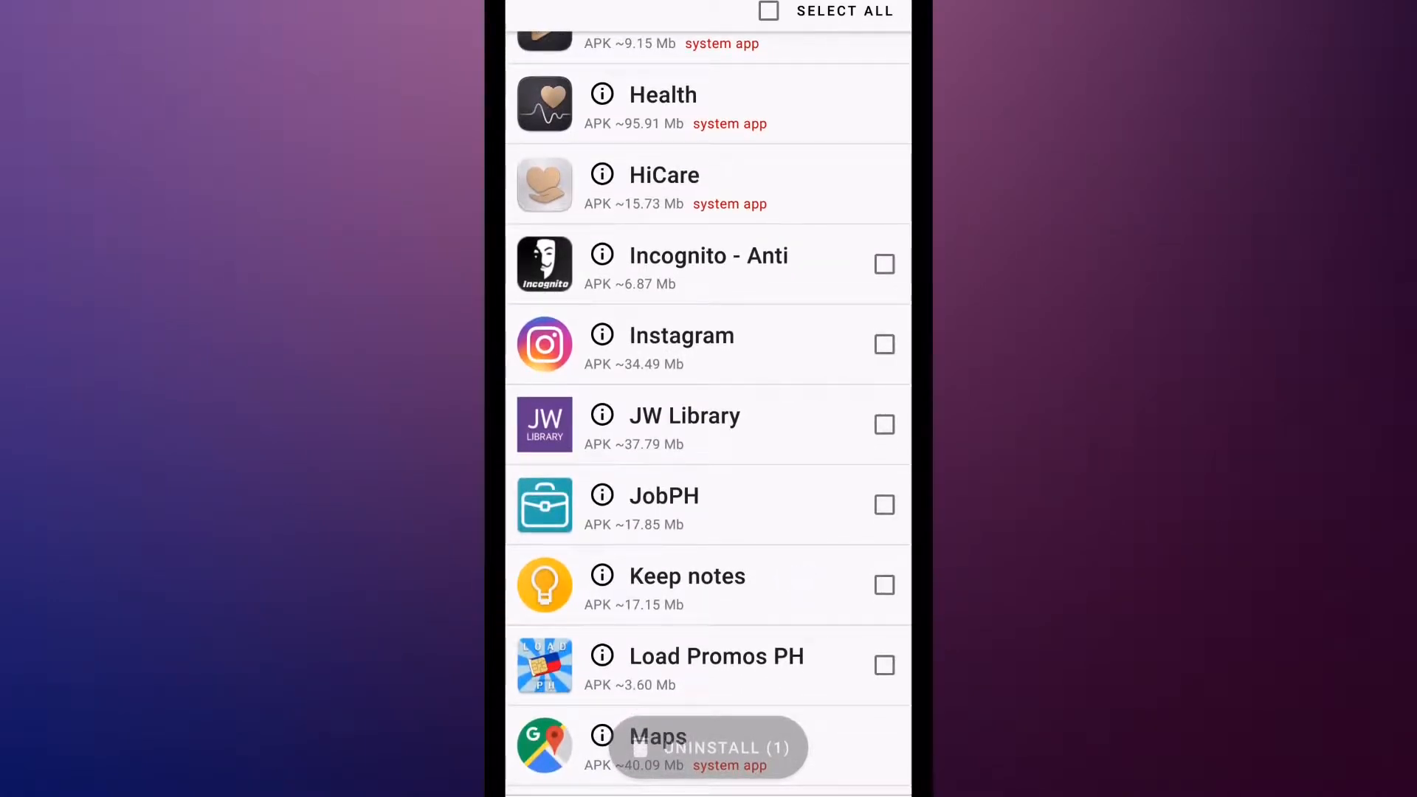
left_click(884, 505)
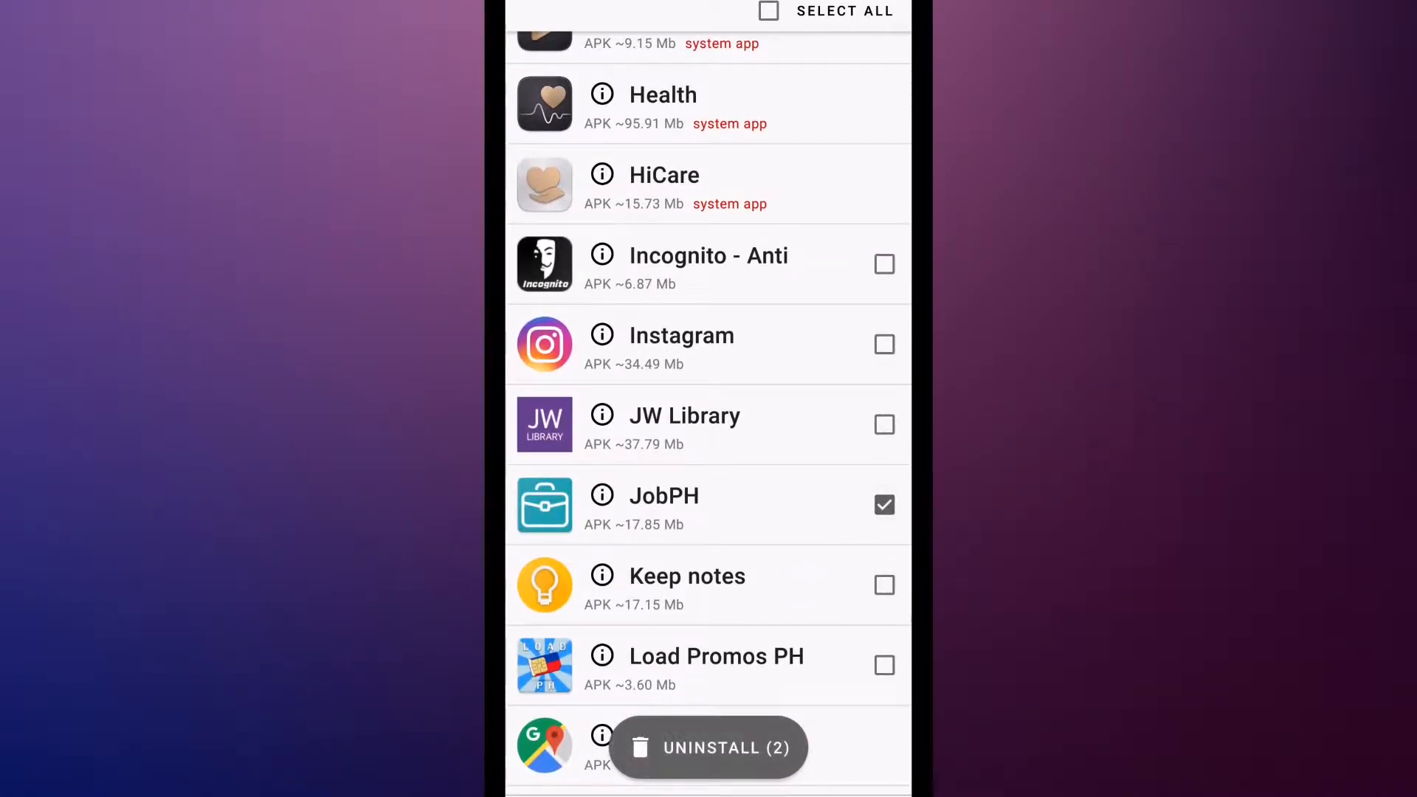
scroll("down", 3)
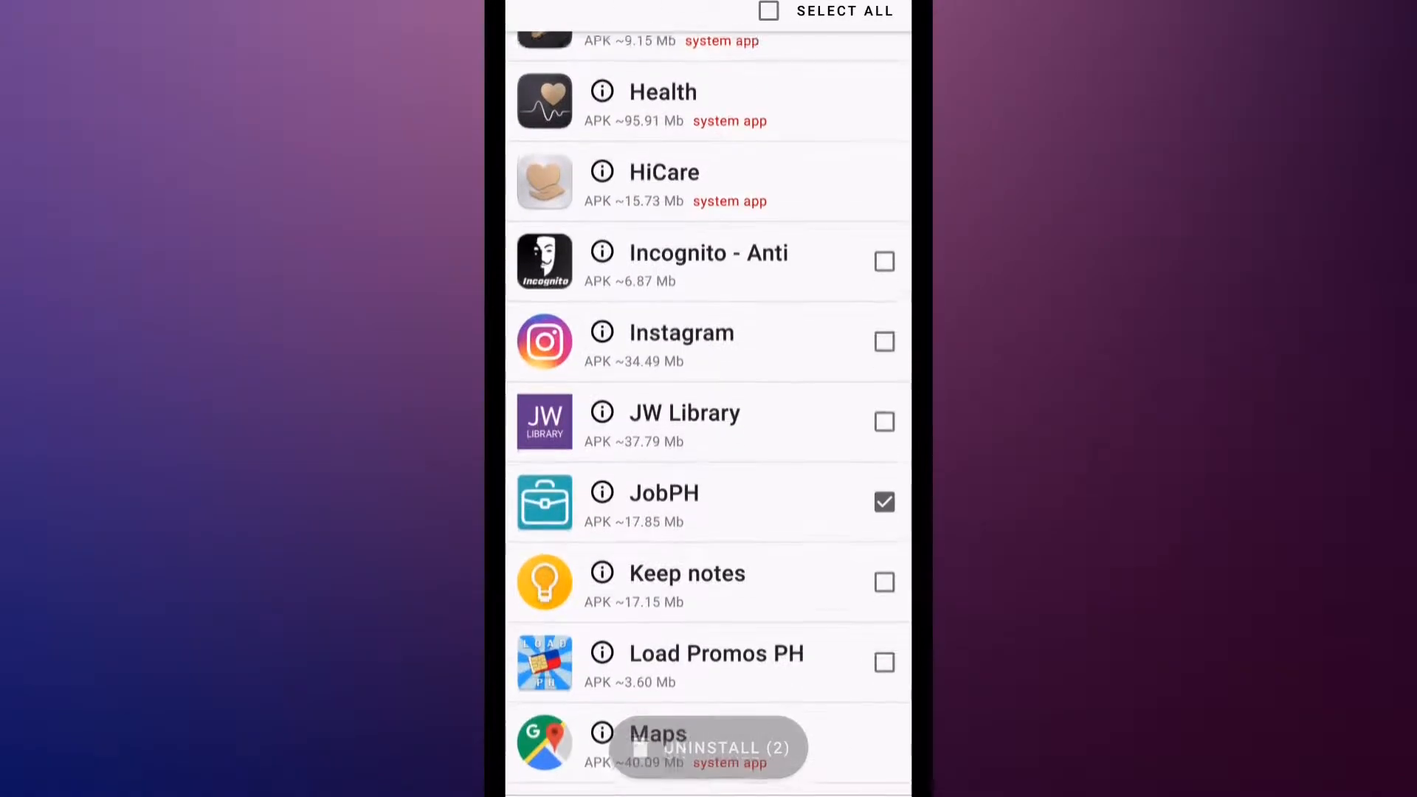
scroll("up", 3)
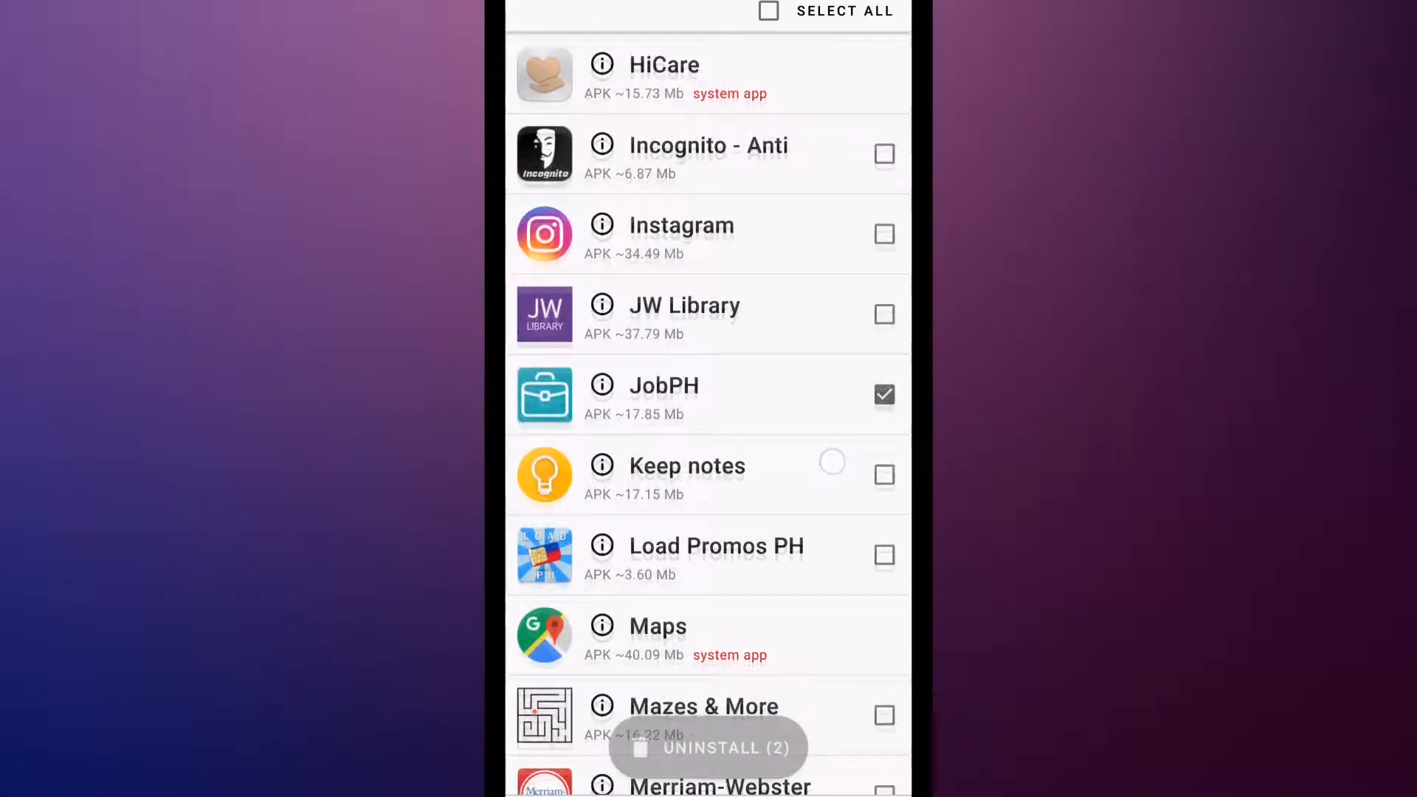
scroll("up", 3)
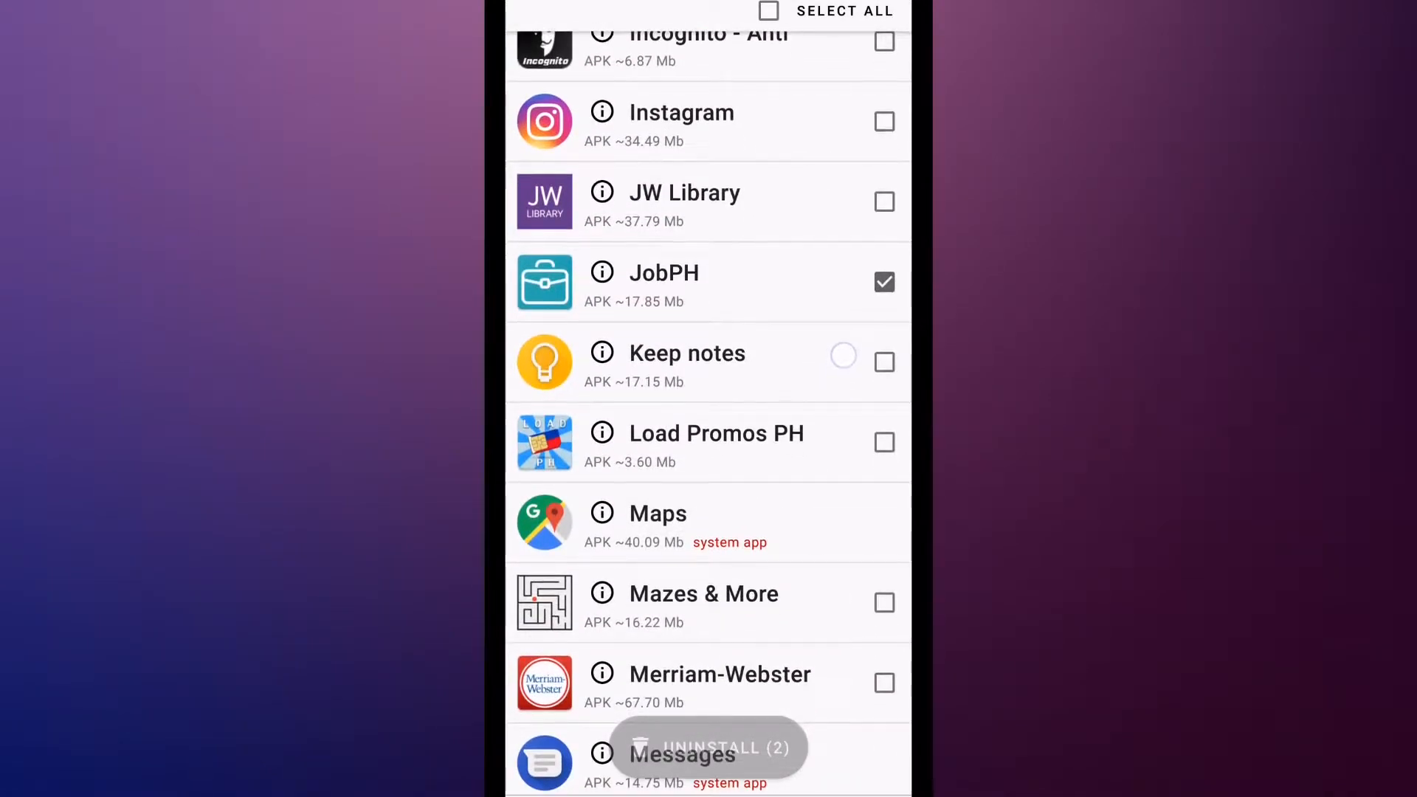
left_click(884, 281)
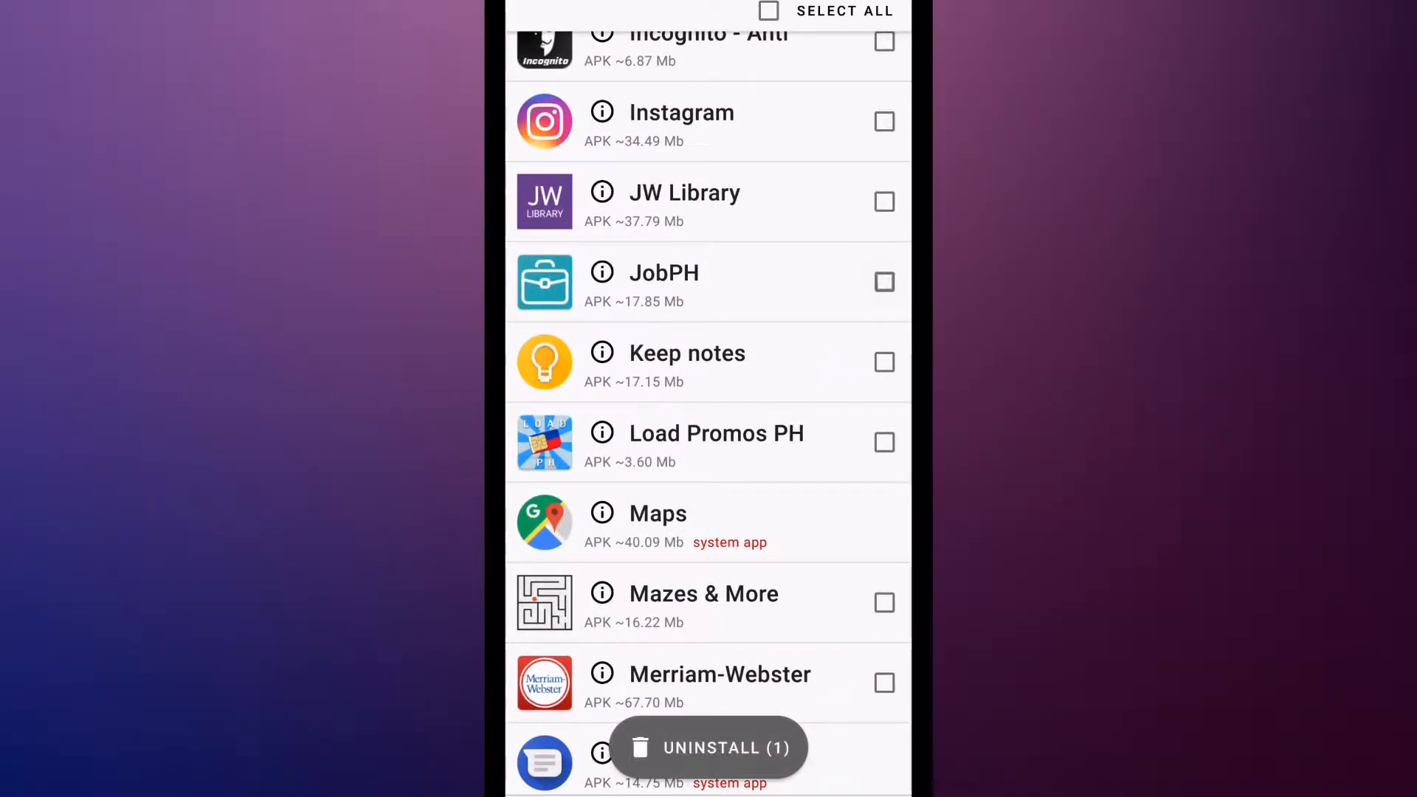
left_click(883, 282)
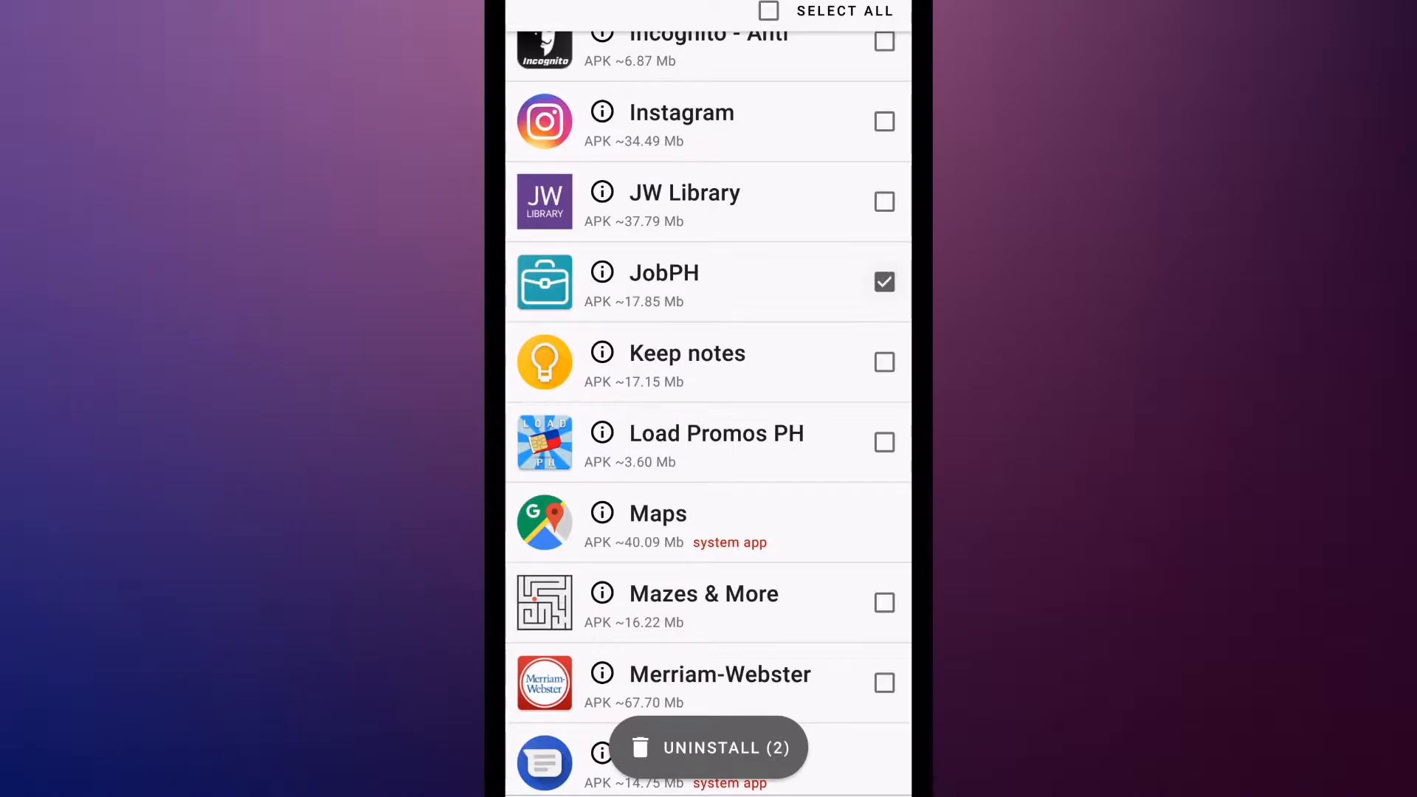
left_click(884, 602)
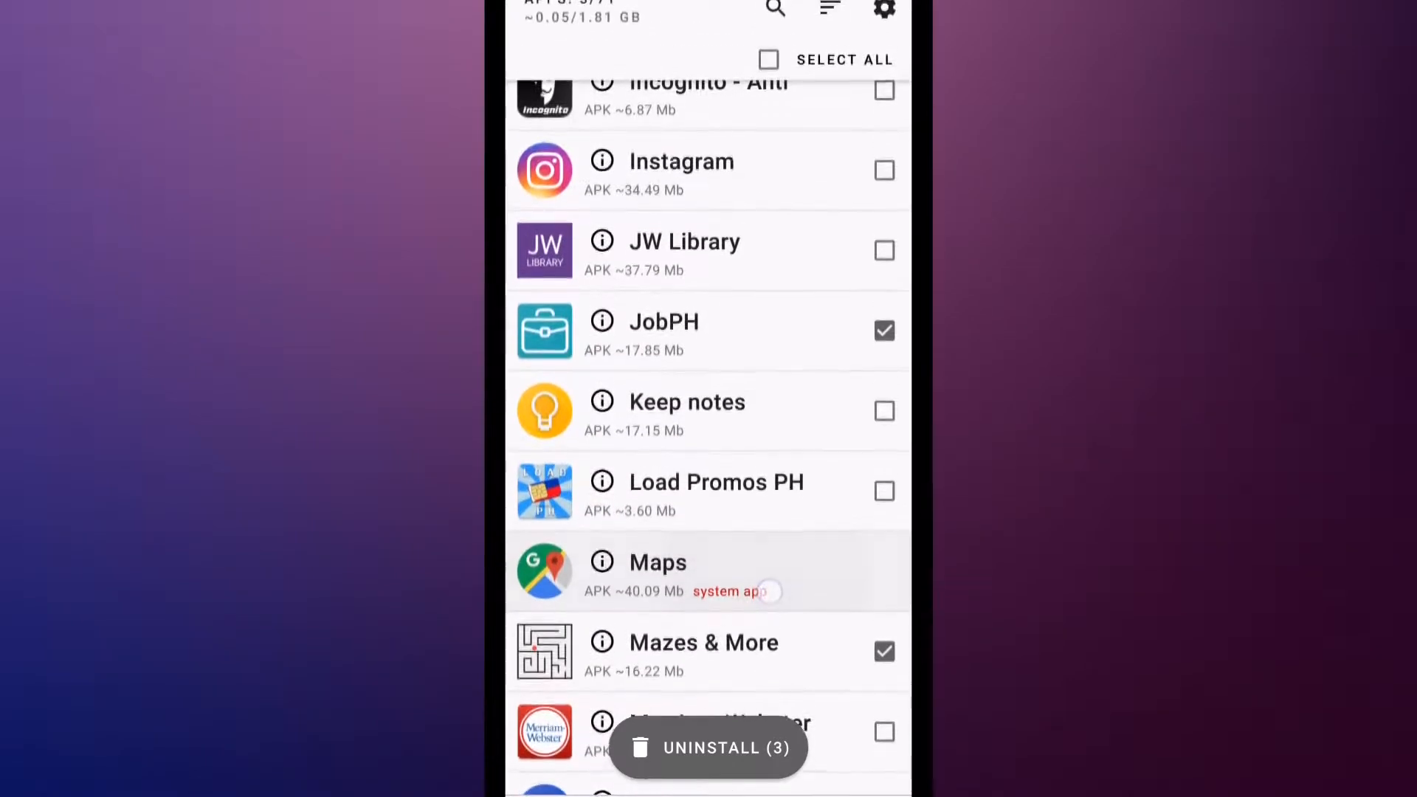
- Scroll the app list back up to the top
scroll("up", 3)
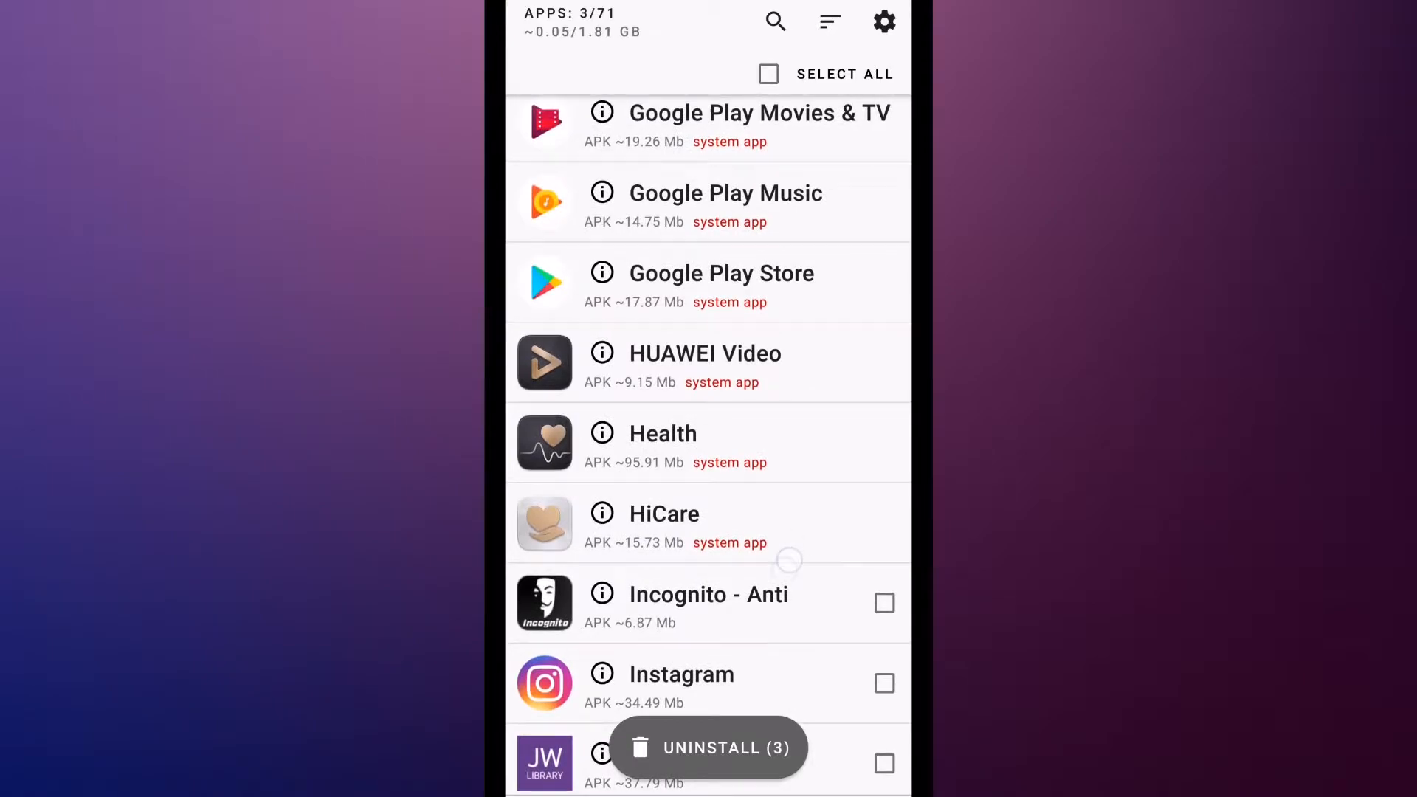
scroll("up", 3)
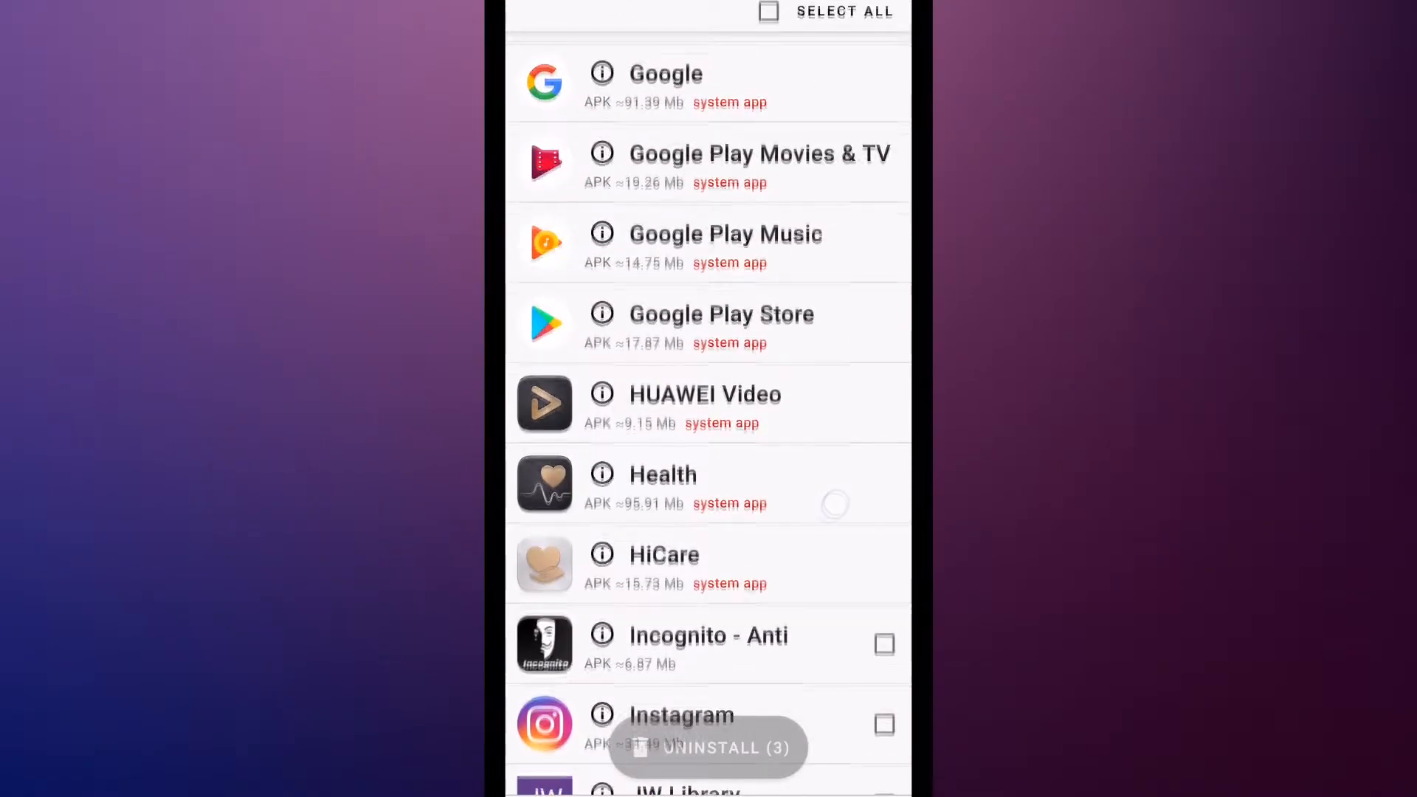
scroll("up", 3)
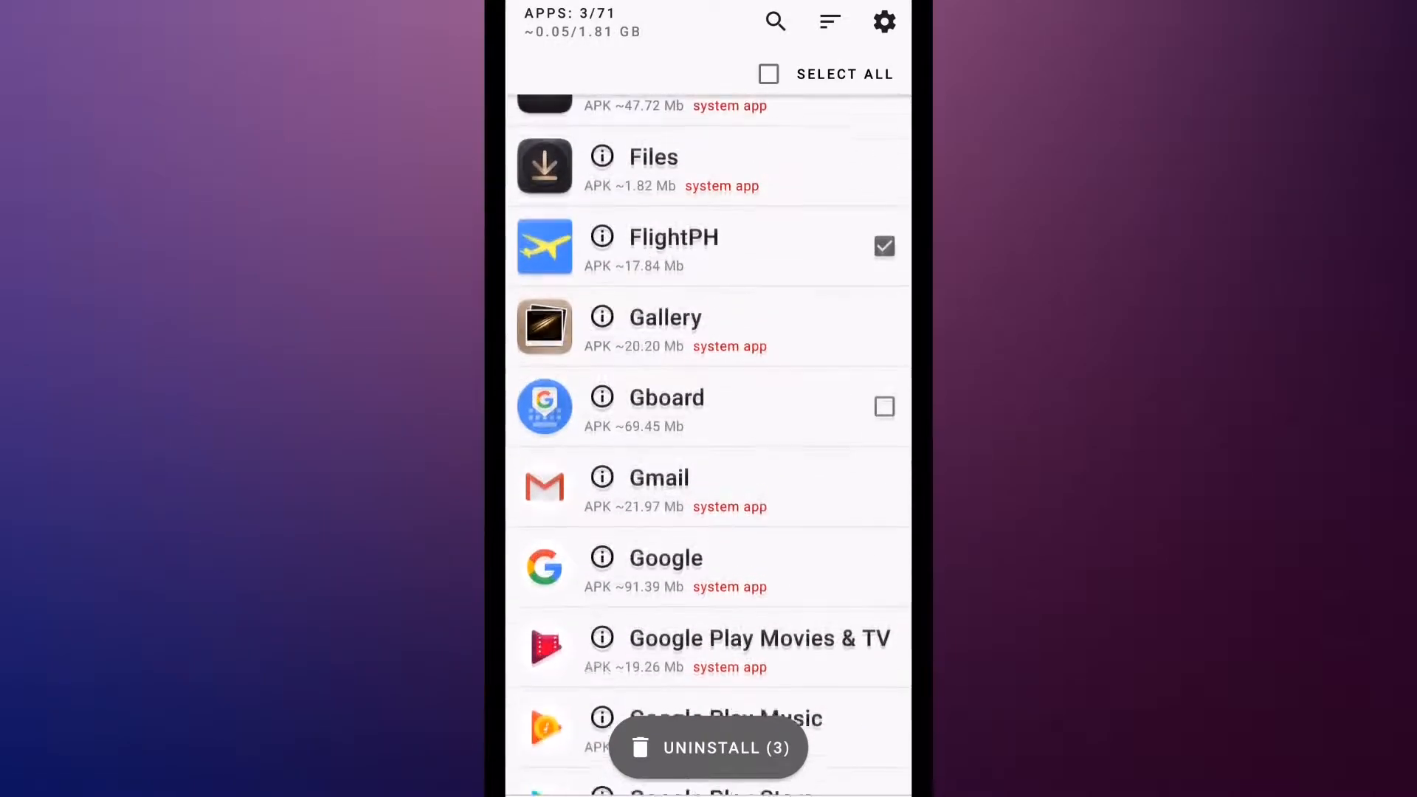
scroll("up", 3)
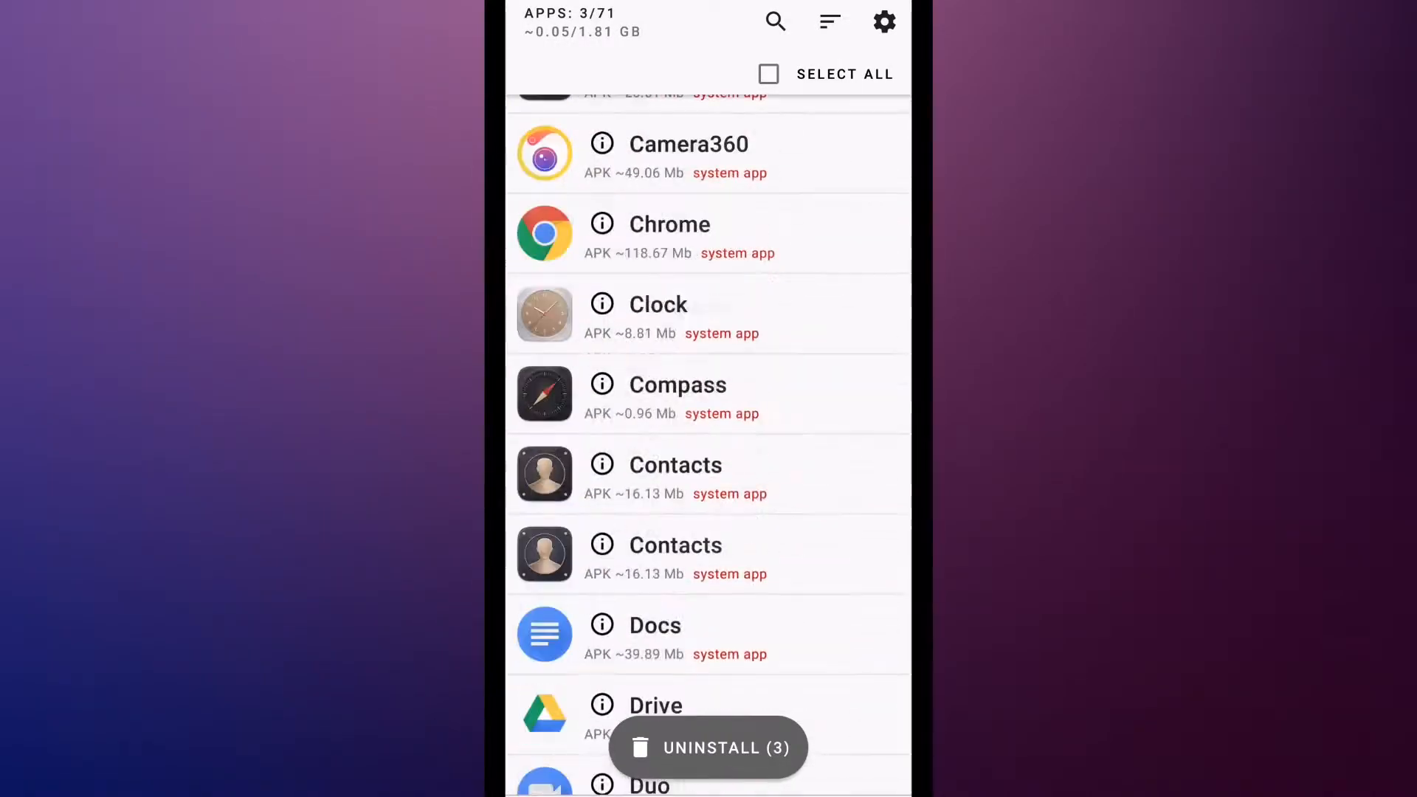
scroll("up", 3)
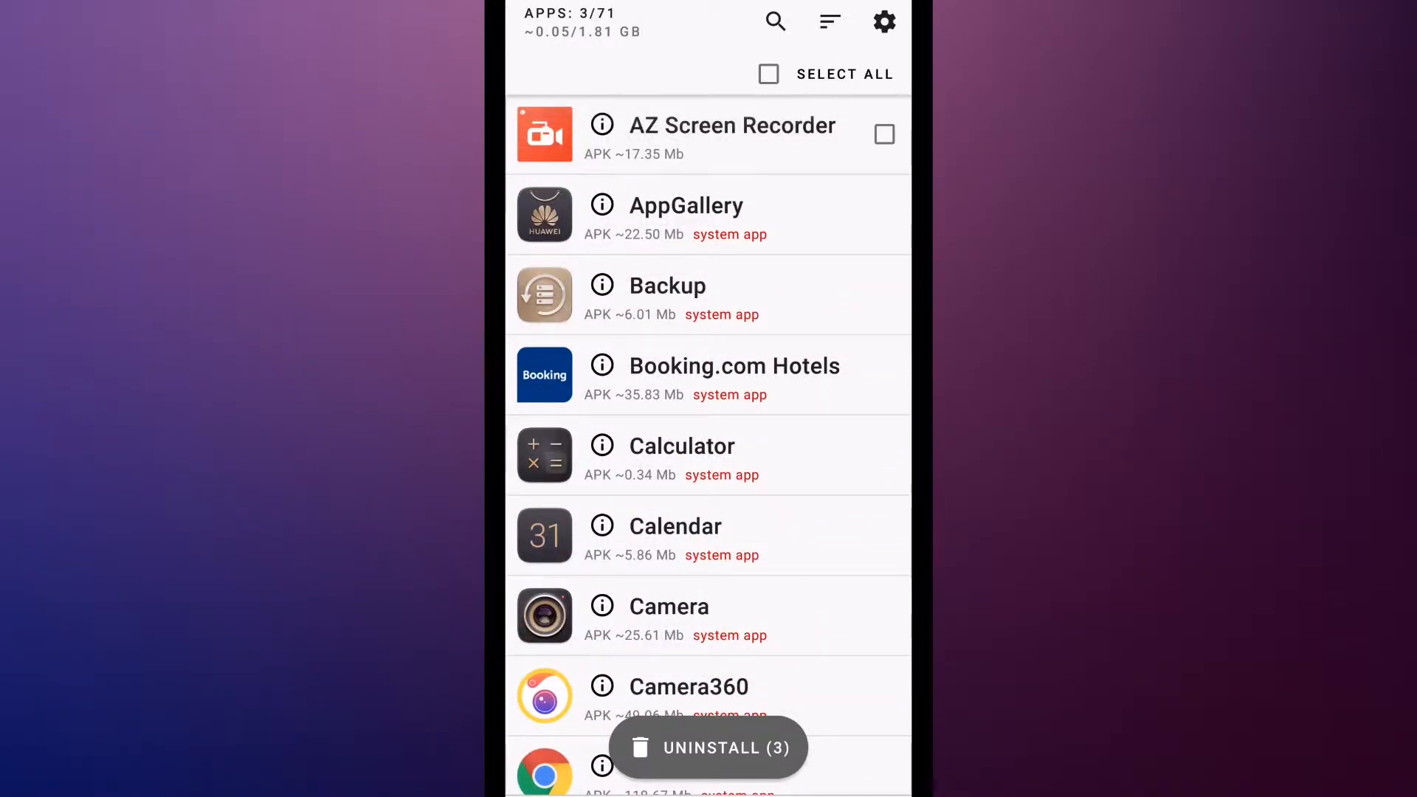
- Run the combined uninstall and accept each Android removal prompt for the three apps
left_click(707, 747)
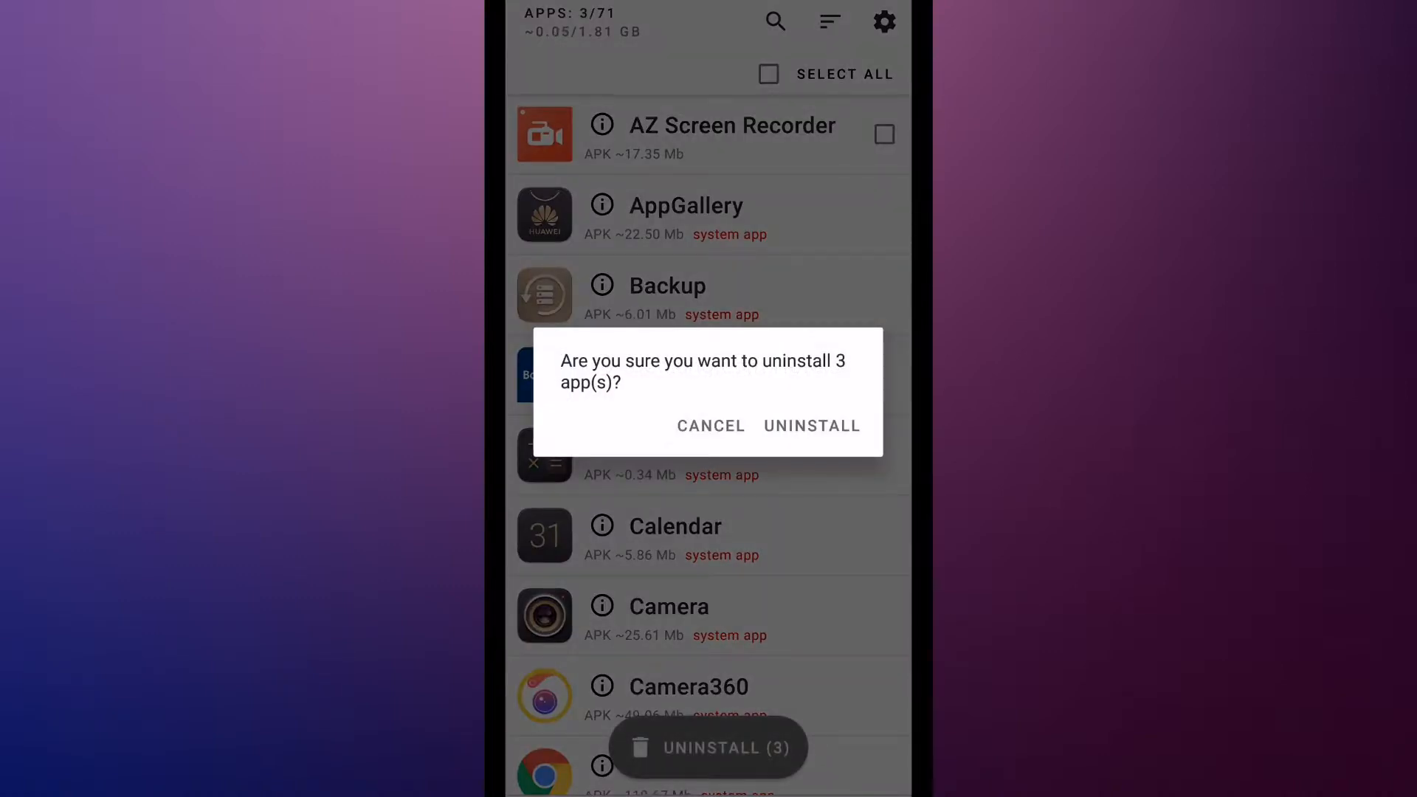
left_click(710, 425)
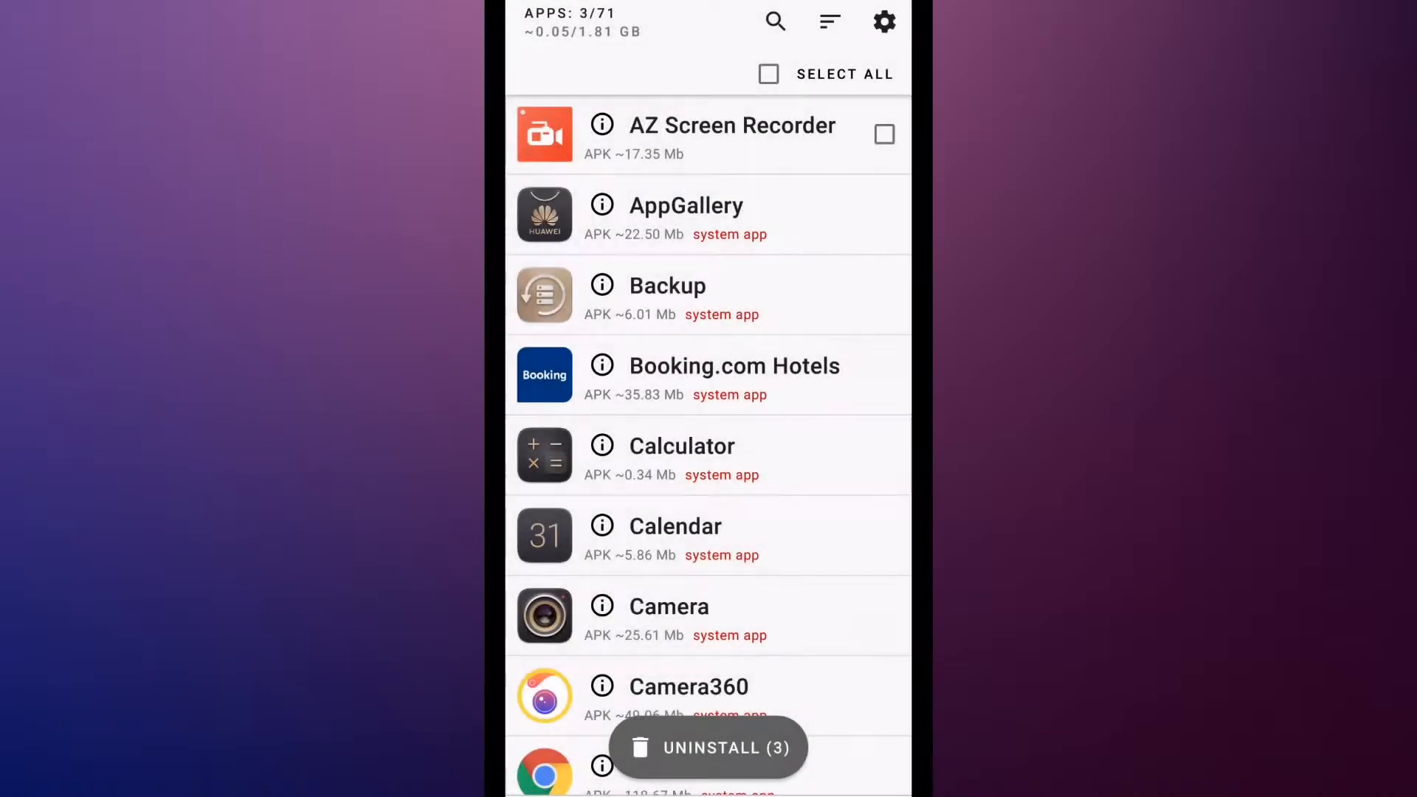
left_click(709, 747)
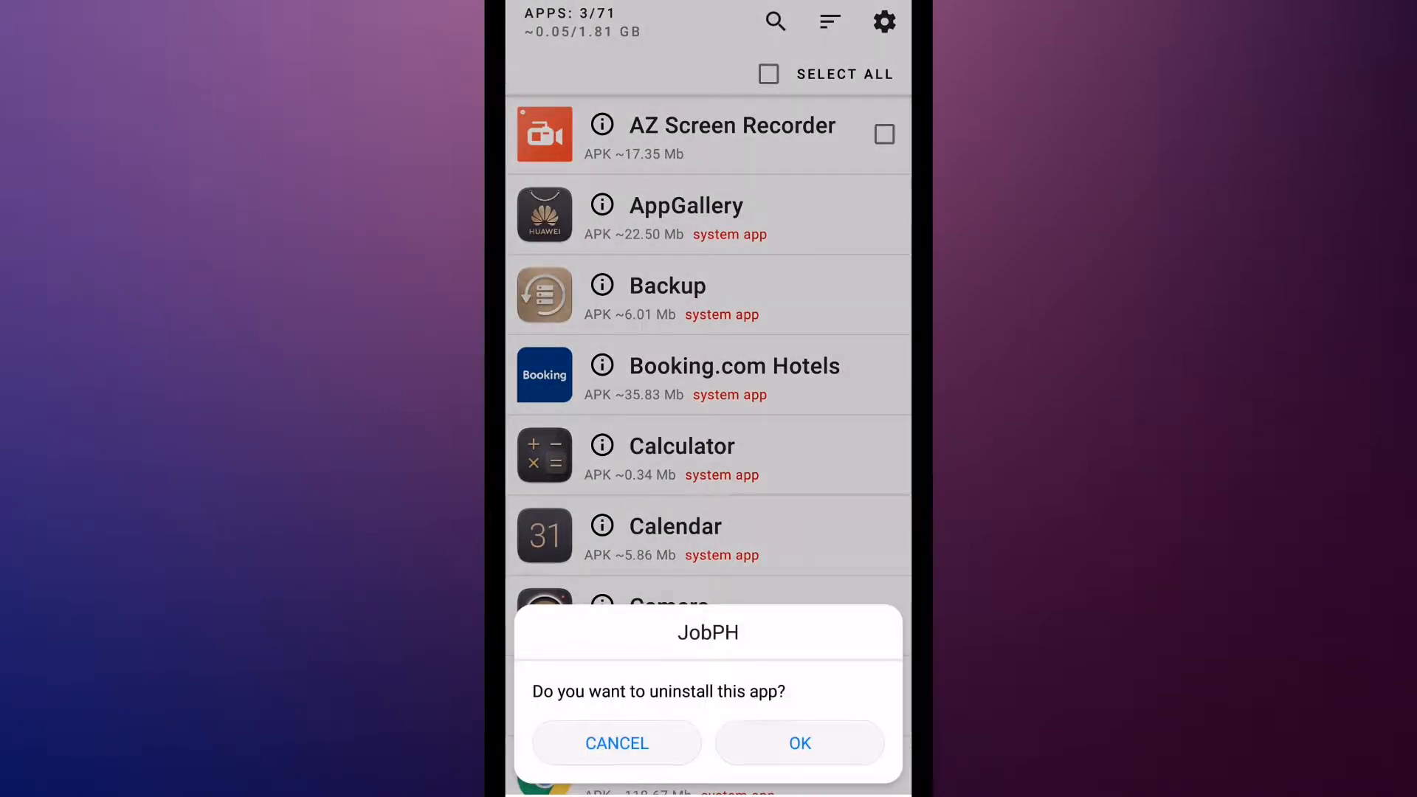
left_click(799, 742)
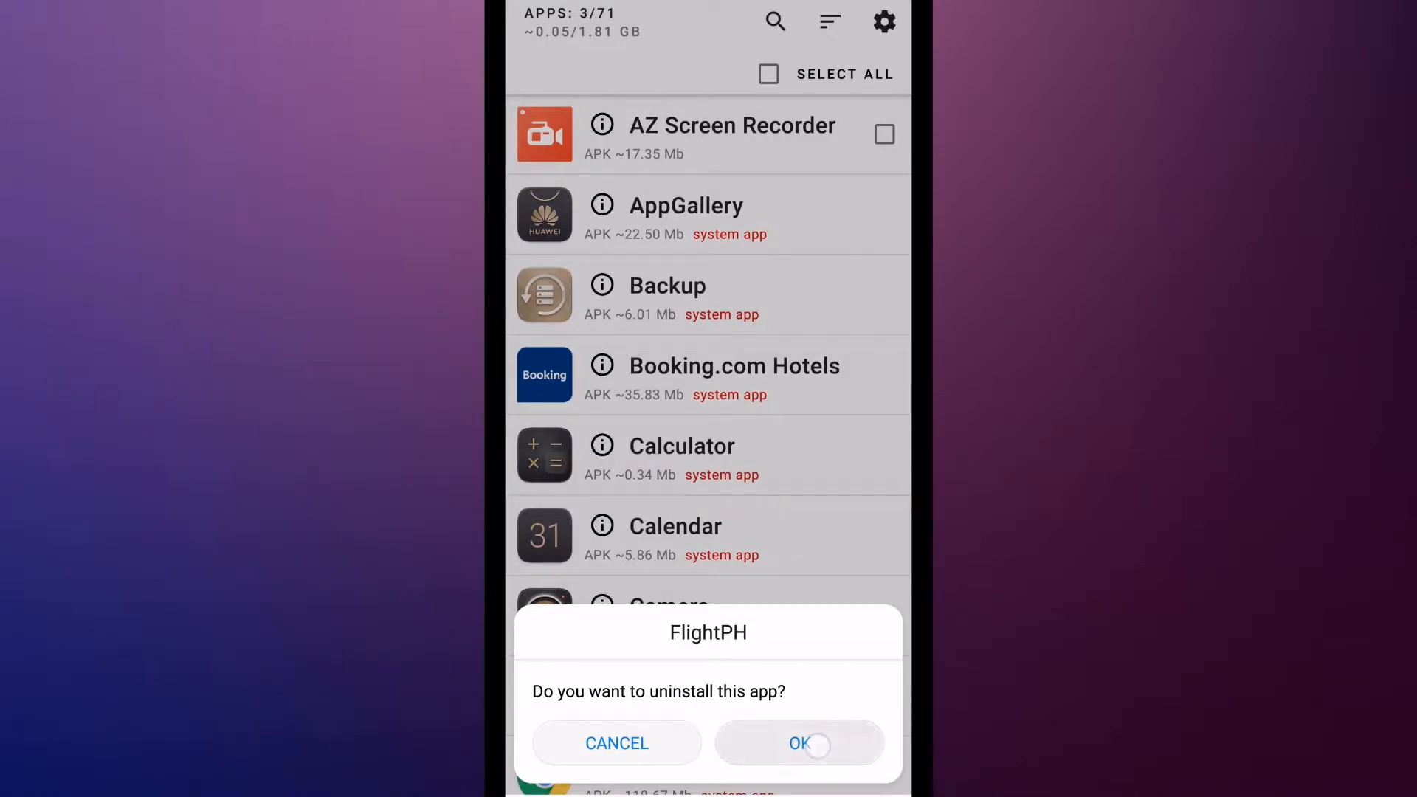
left_click(798, 743)
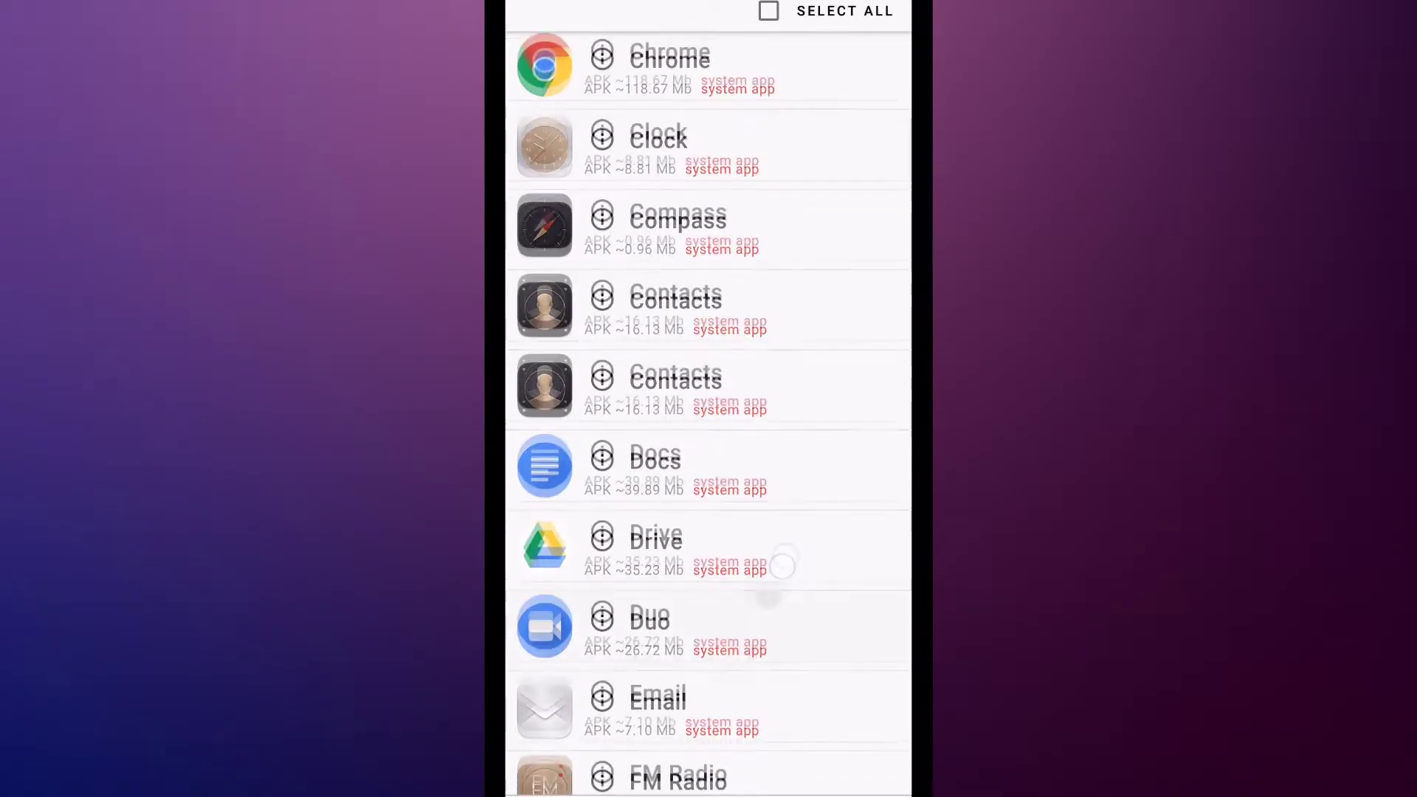
scroll("down", 3)
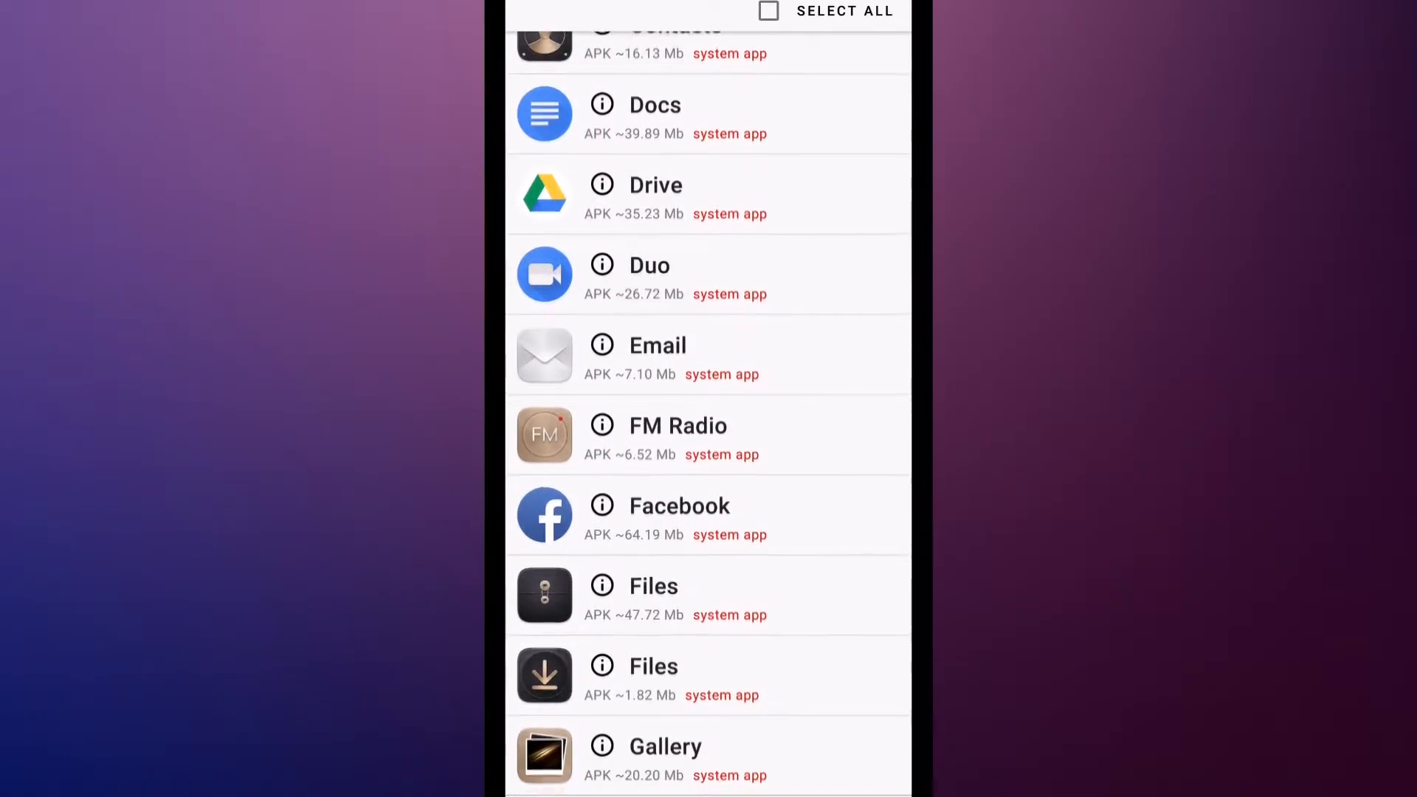
scroll("down", 3)
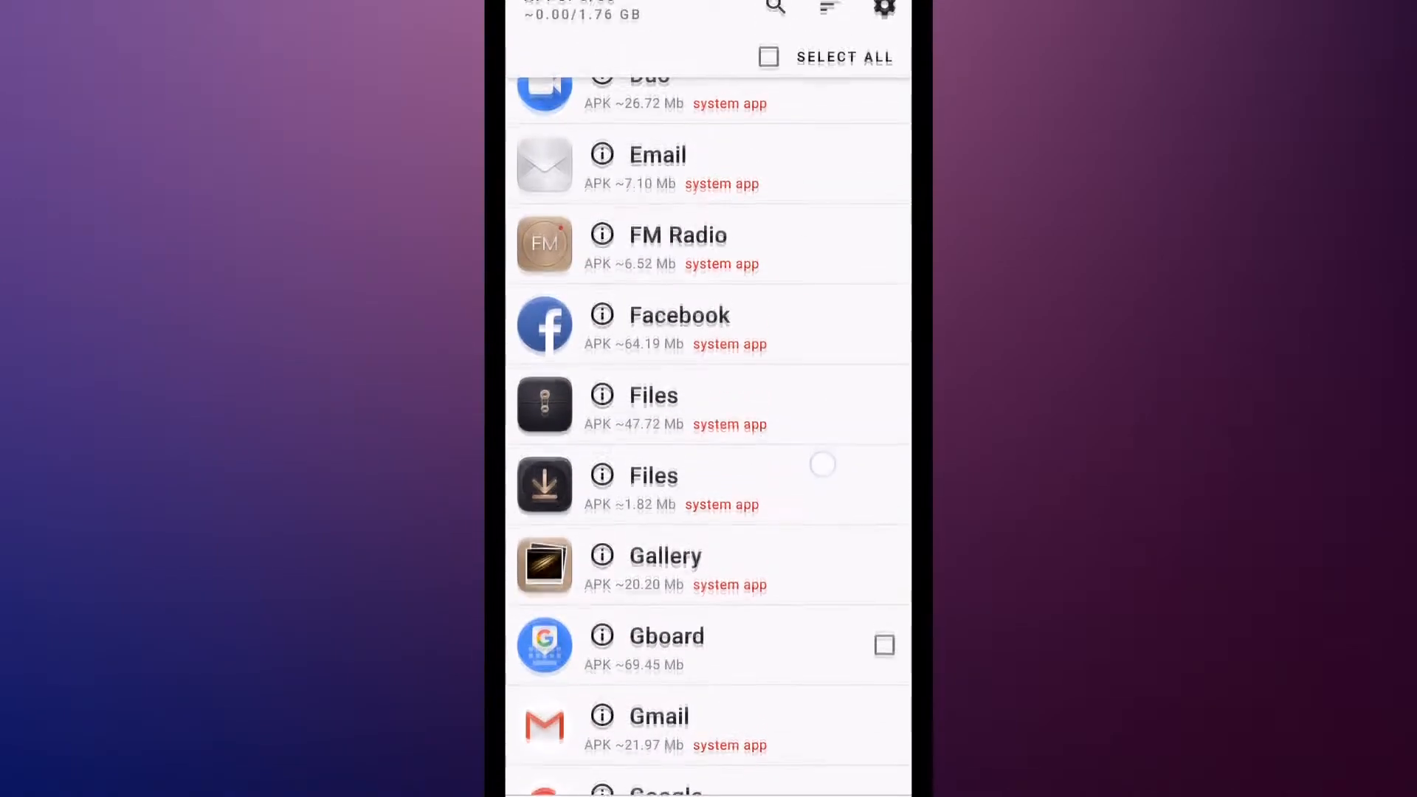
scroll("up", 3)
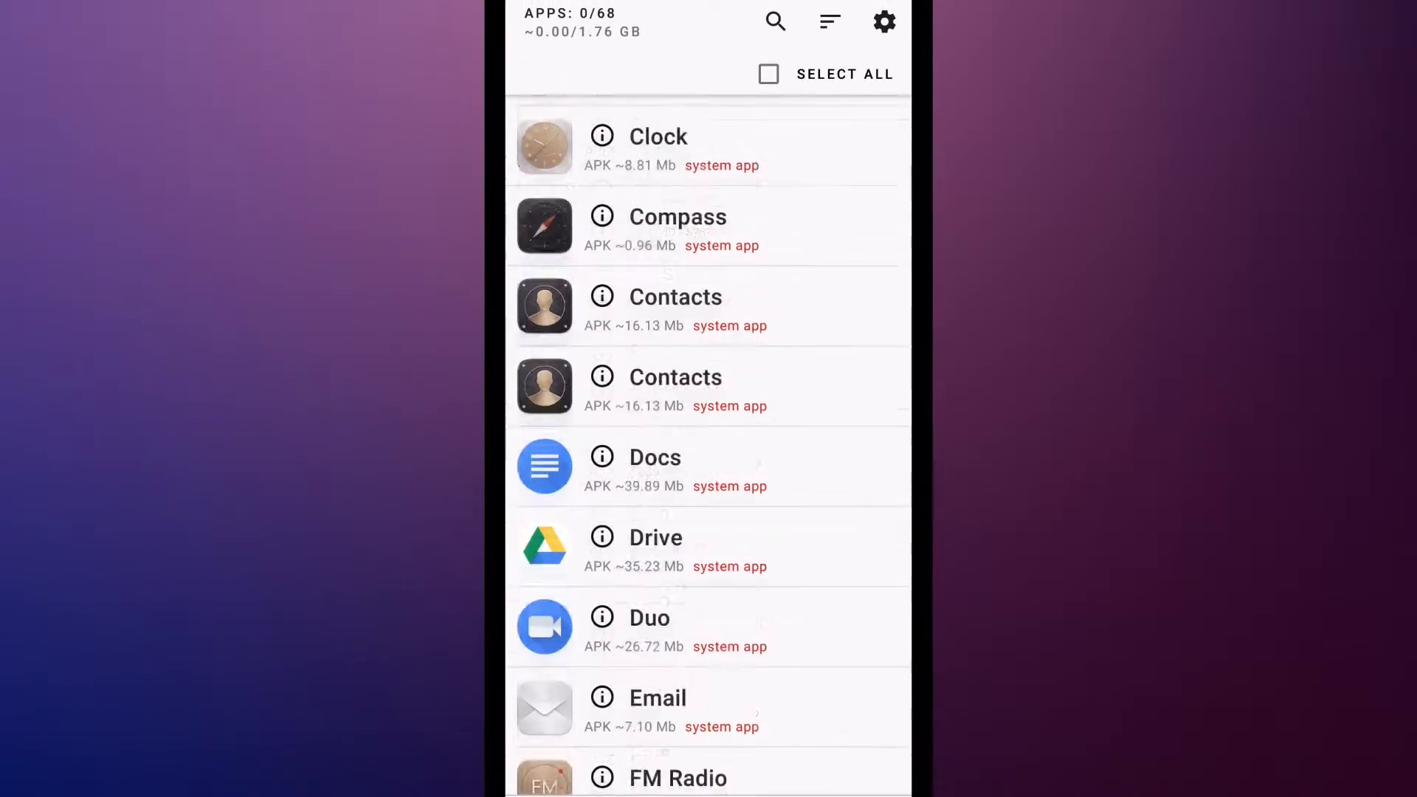
scroll("up", 3)
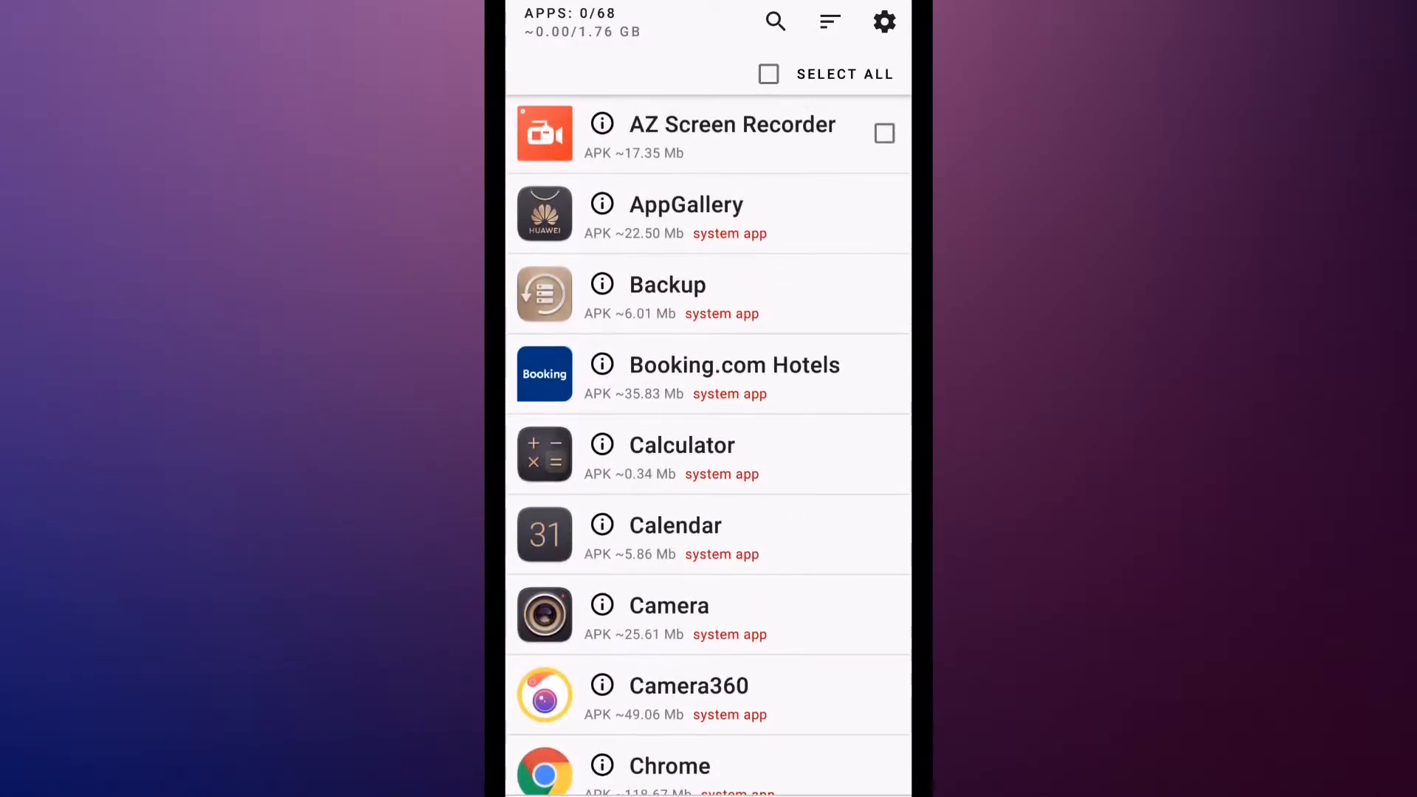
left_click(828, 23)
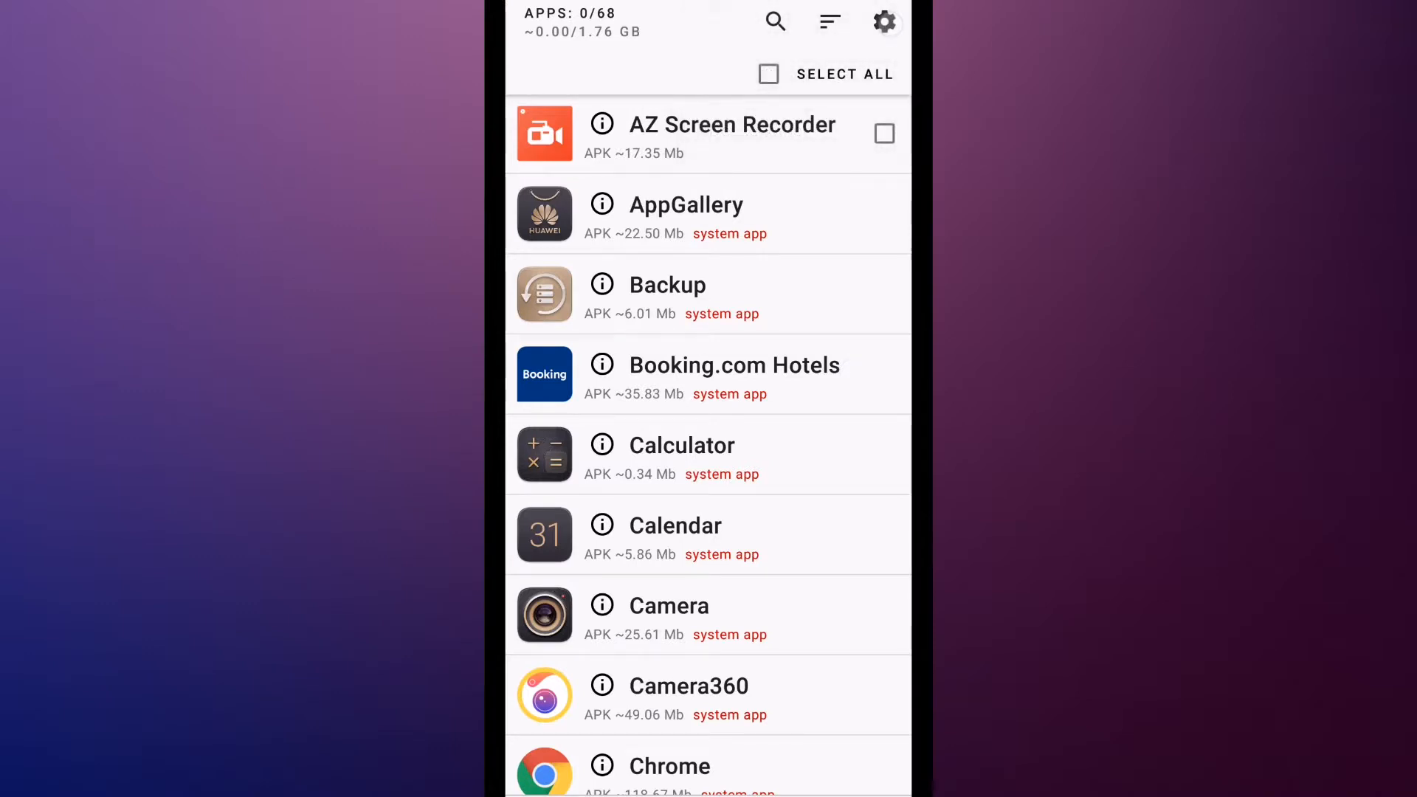
- Enable Uninstall by swiping and Hide system apps, cancelling the dark theme premium offer
left_click(884, 22)
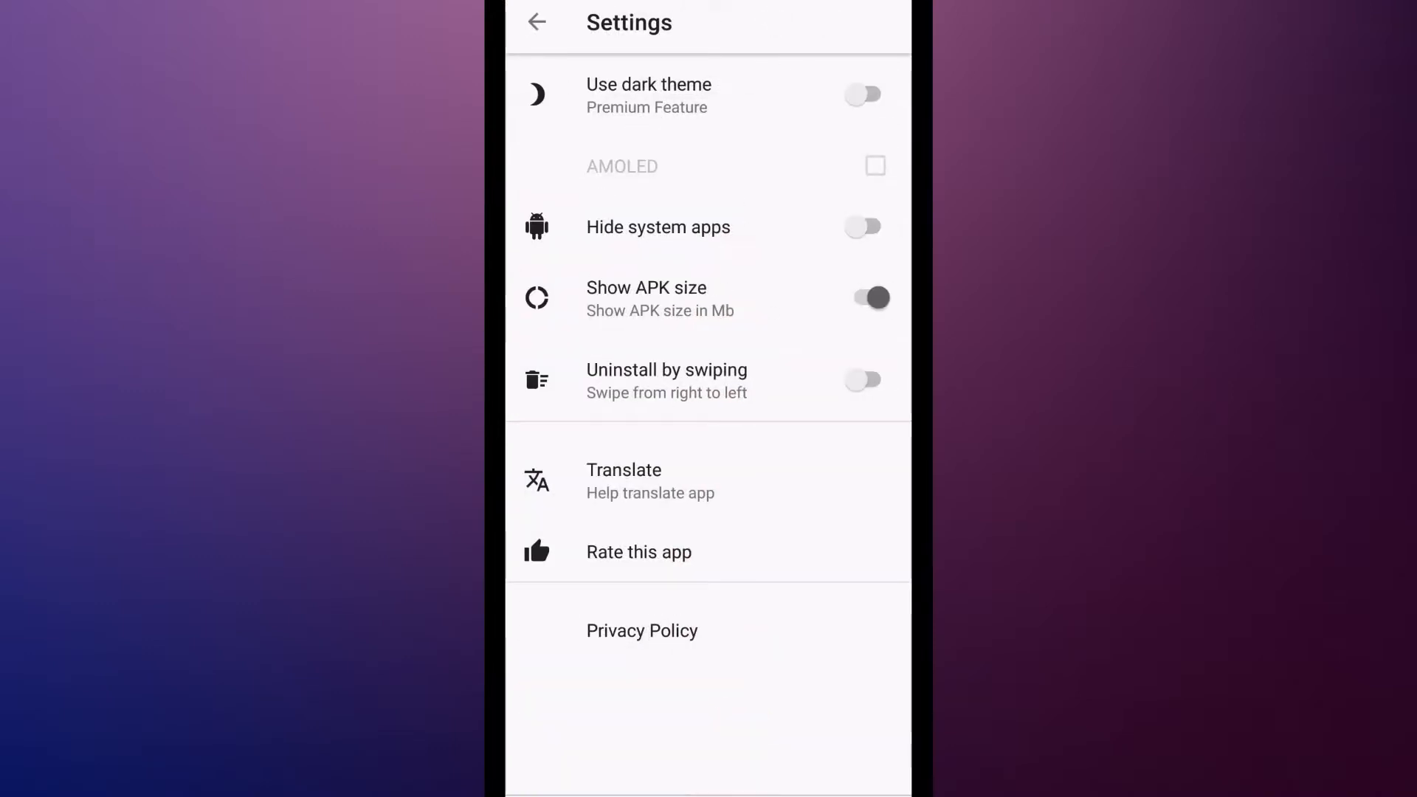
left_click(863, 379)
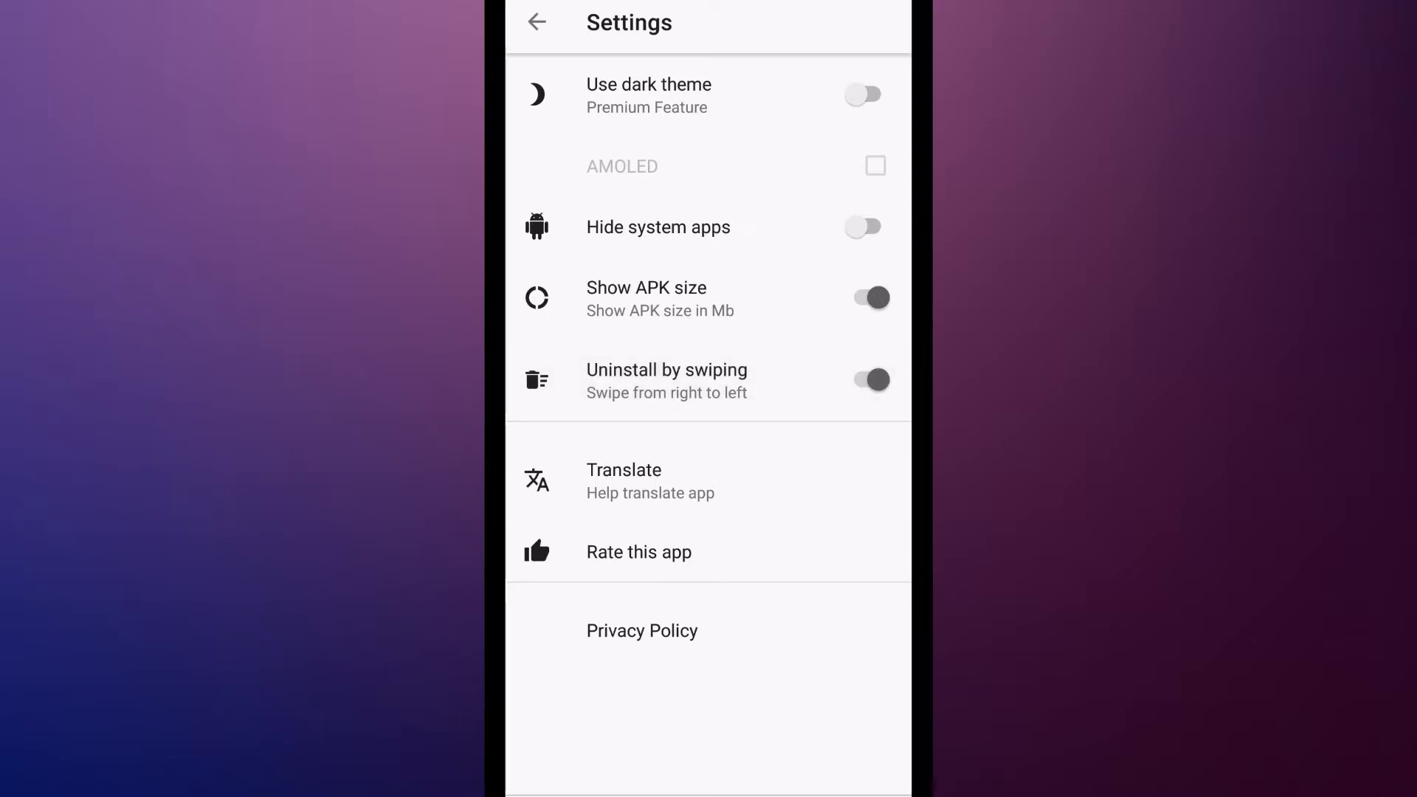
left_click(861, 94)
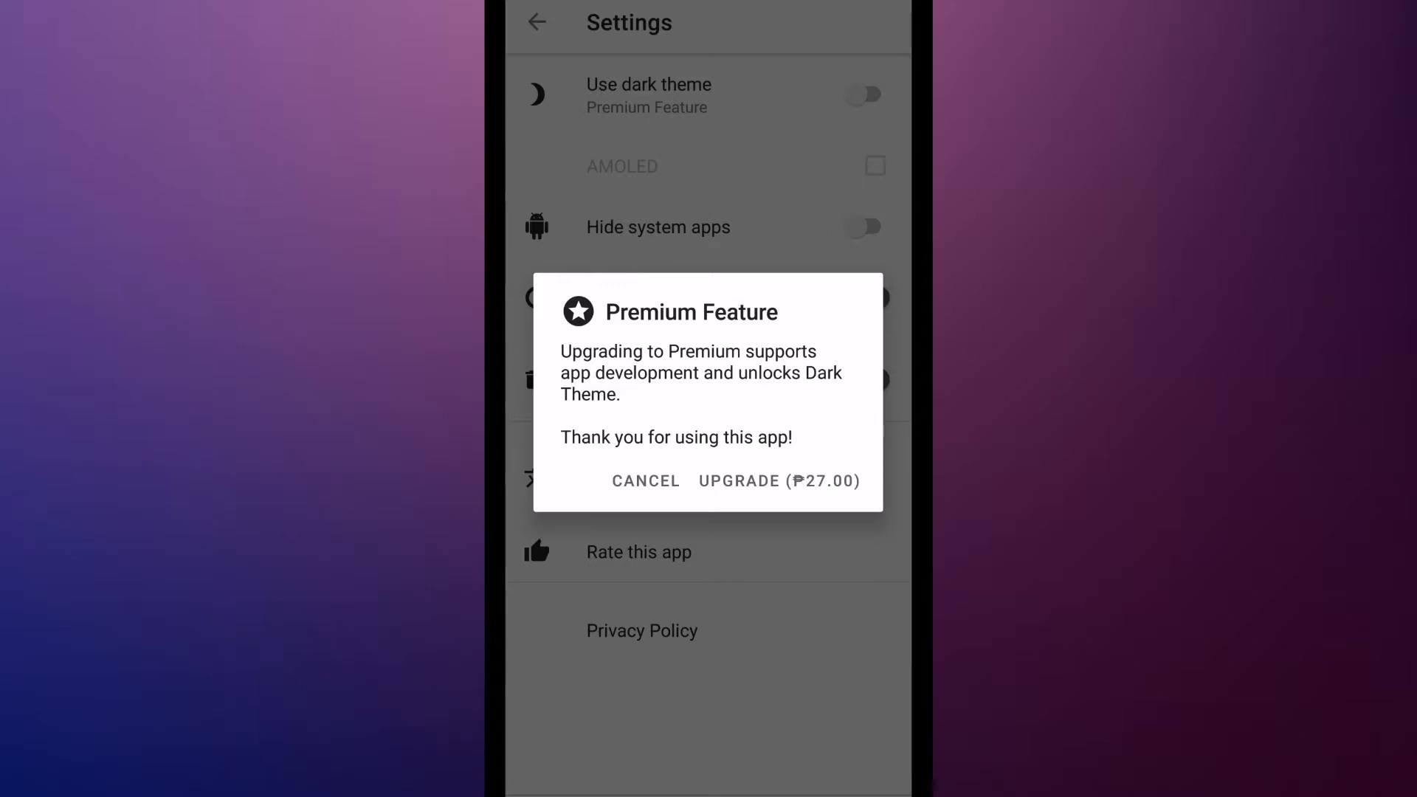
left_click(646, 480)
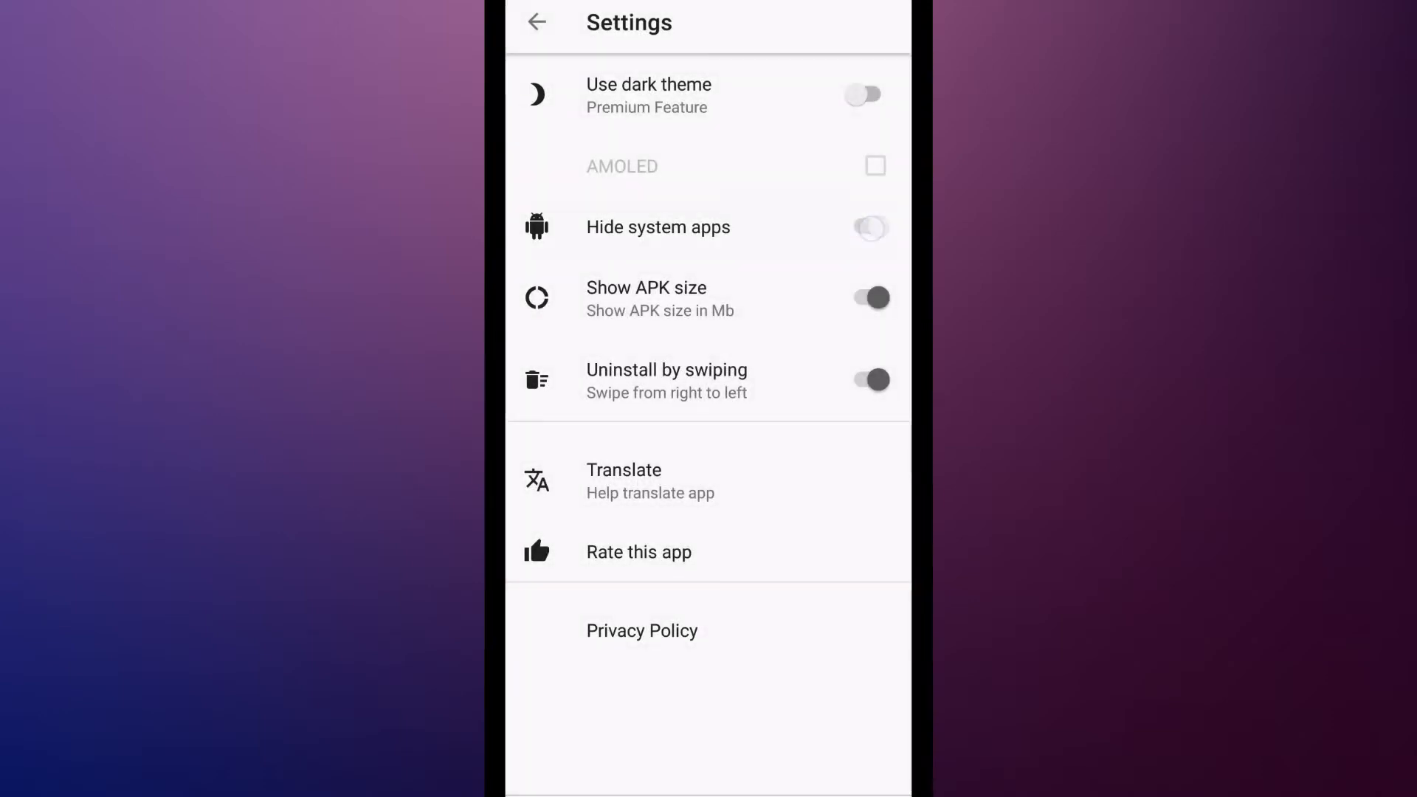
left_click(868, 227)
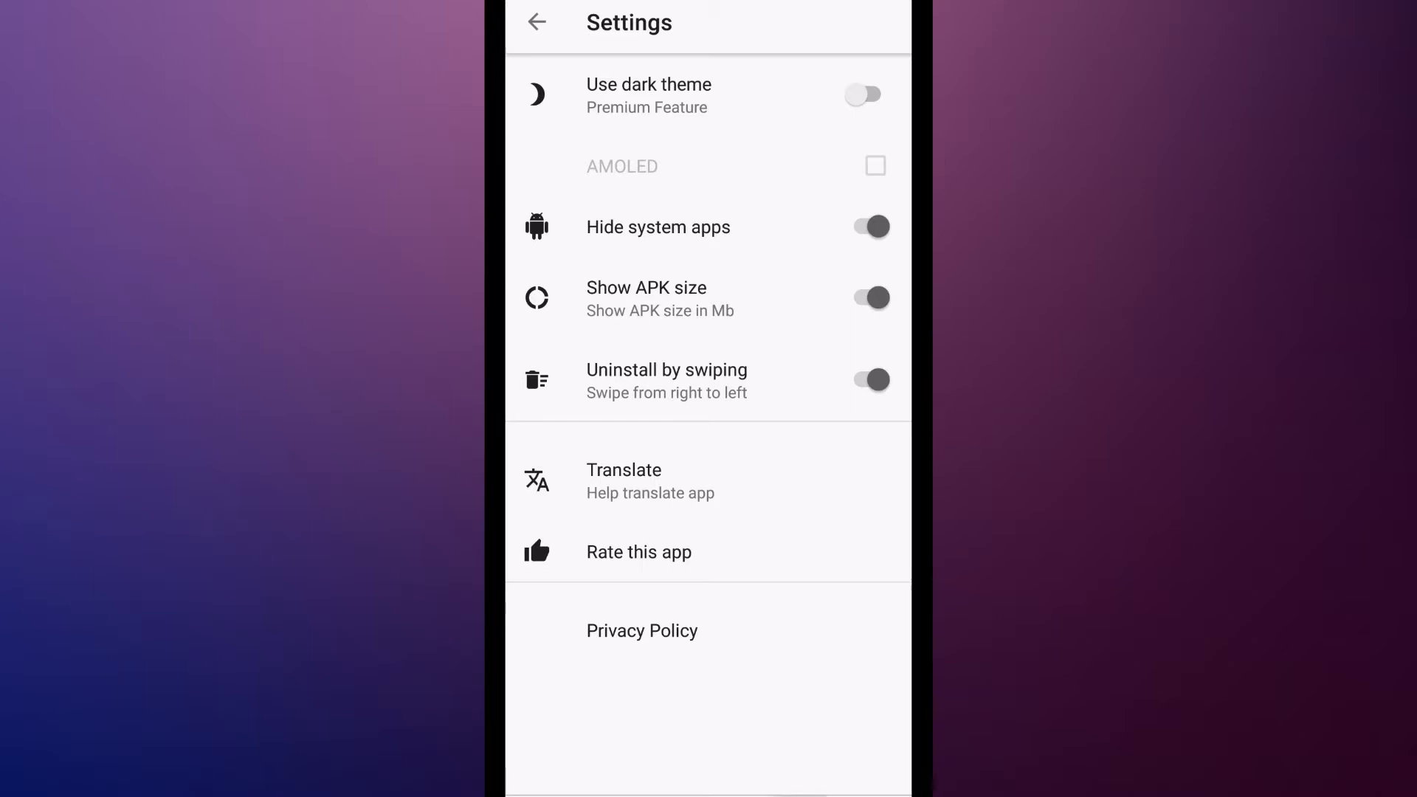
left_click(534, 22)
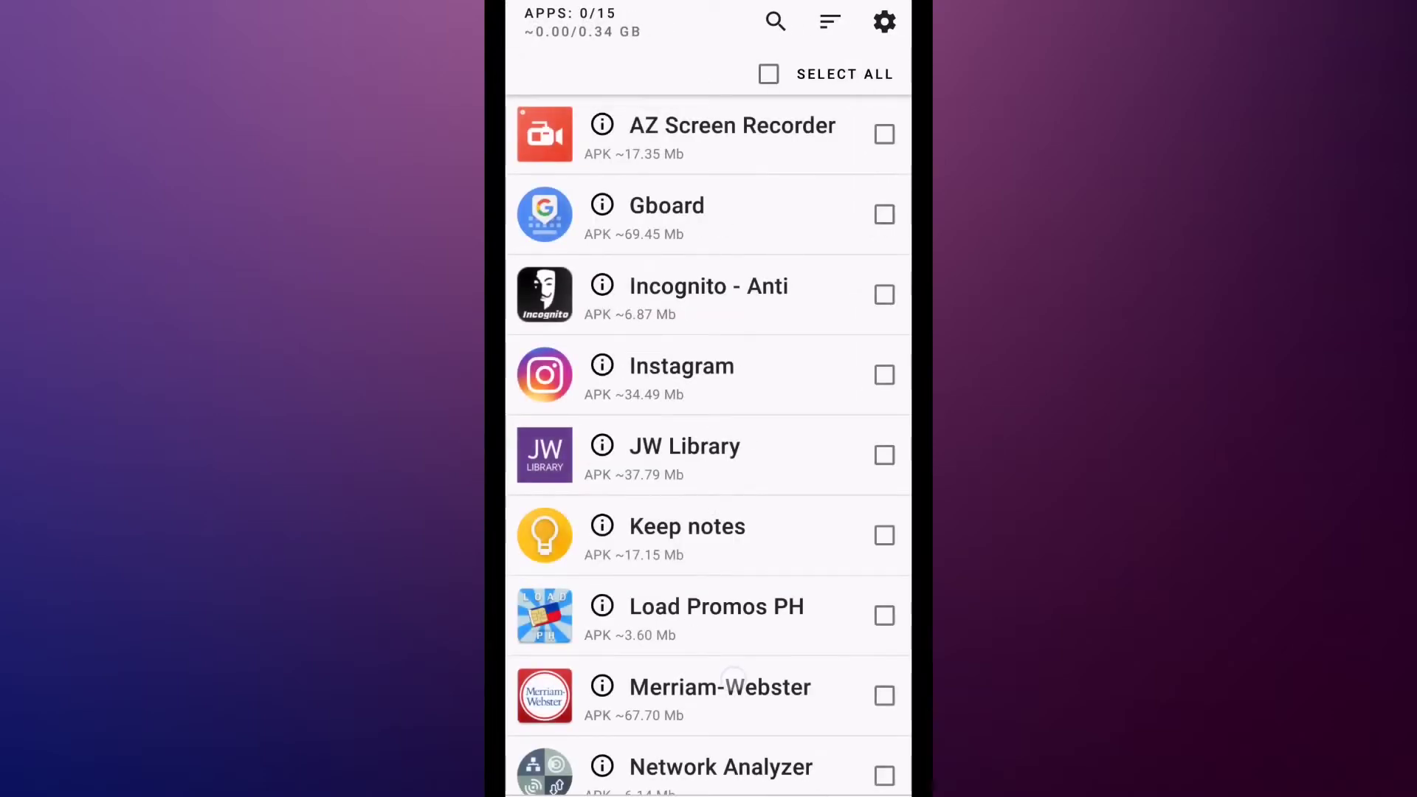
scroll("up", 3)
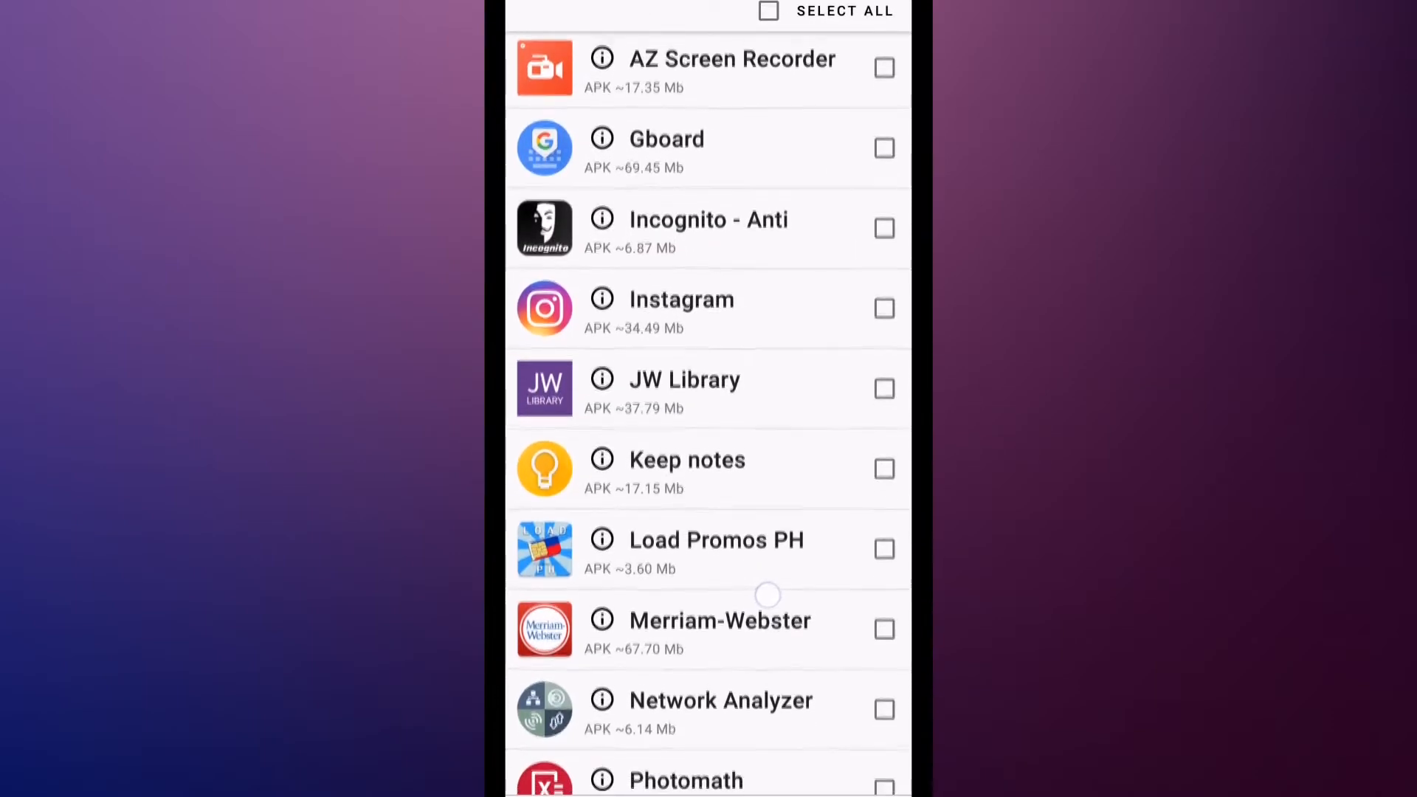
scroll("up", 3)
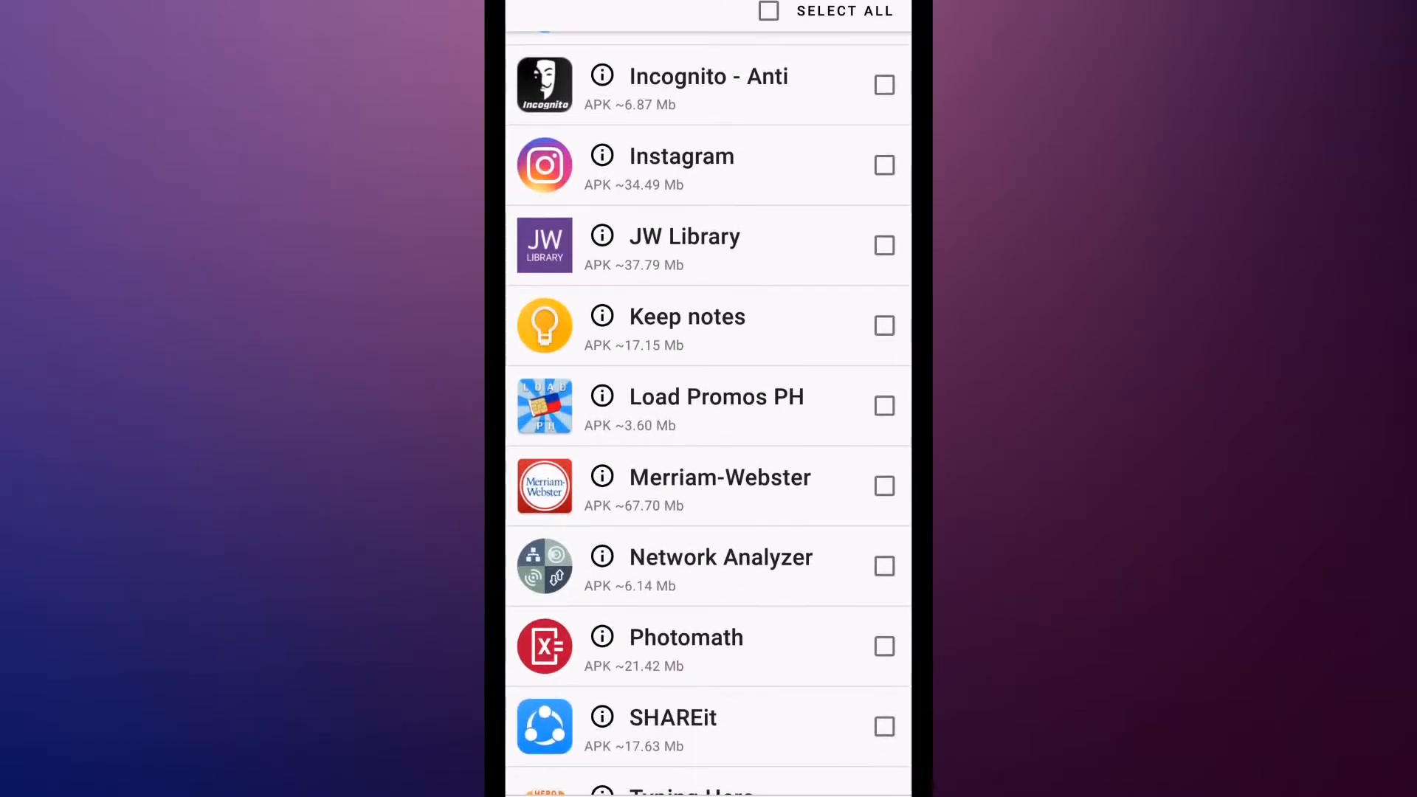
scroll("up", 3)
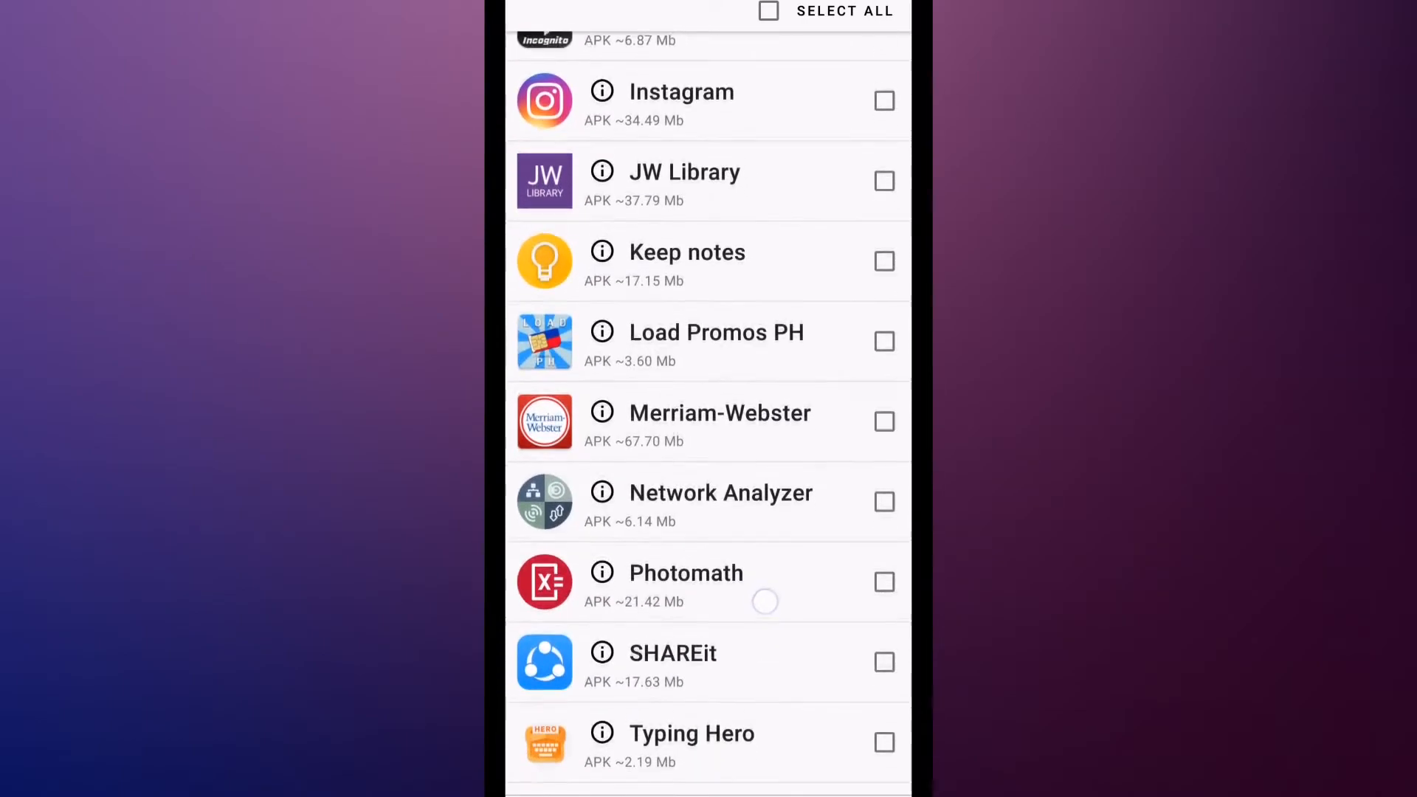
scroll("up", 3)
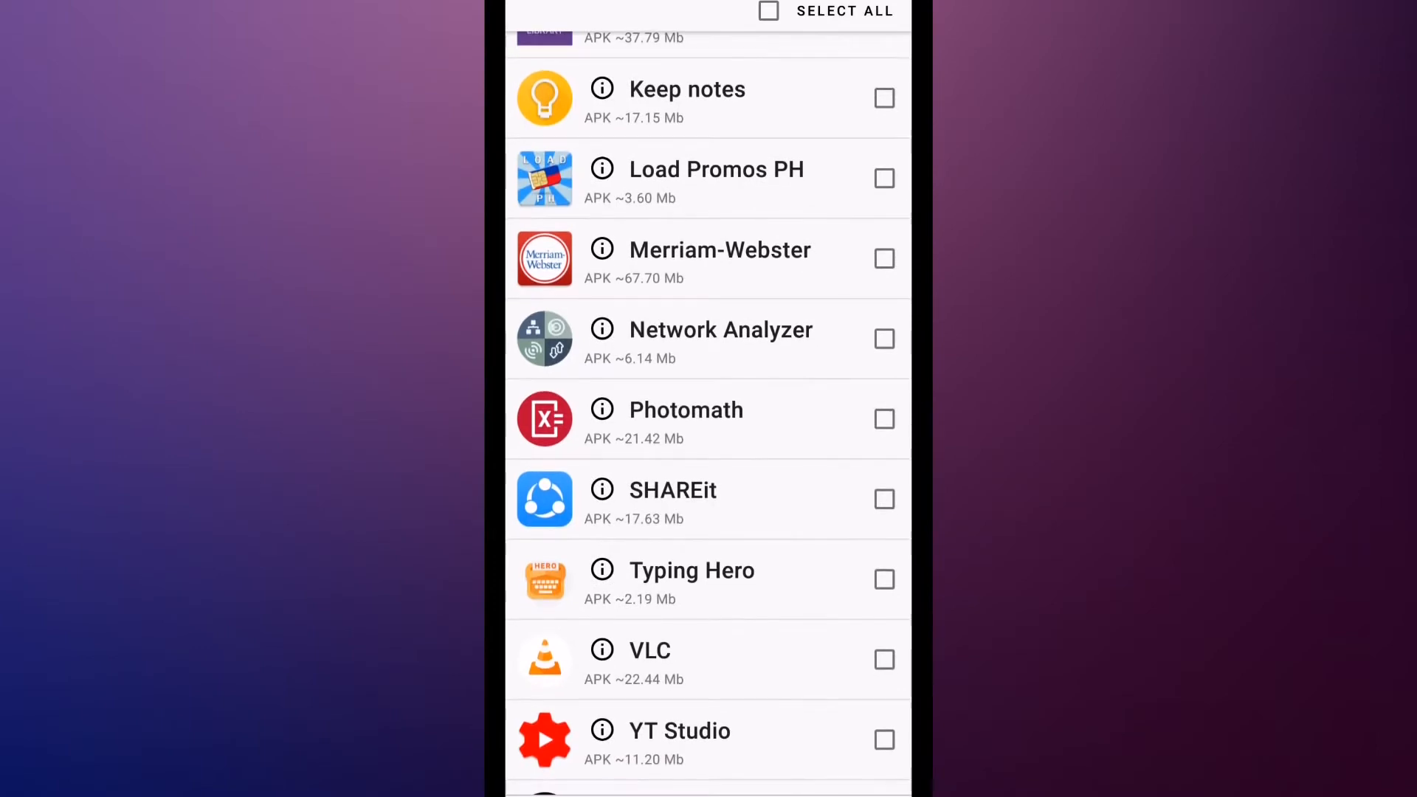
scroll("up", 3)
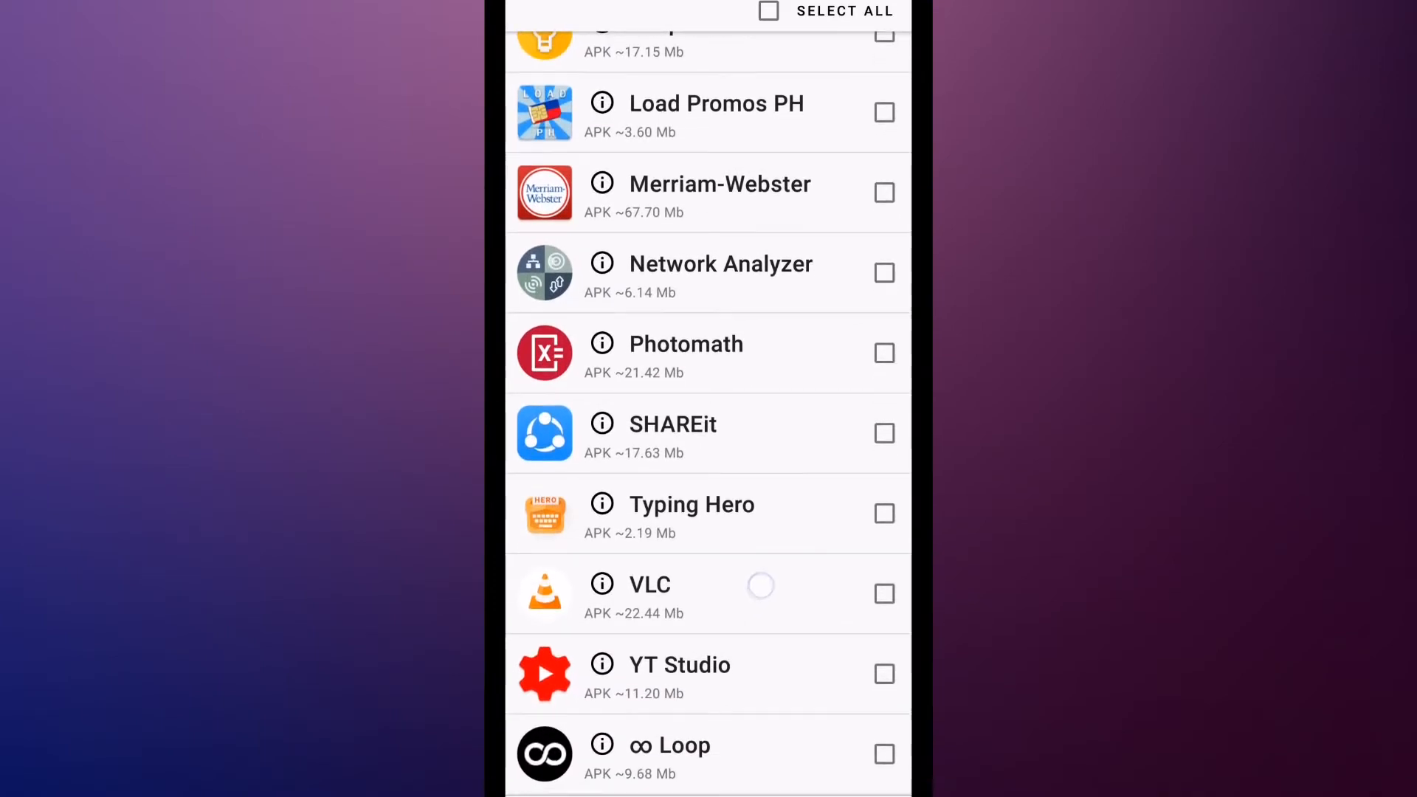